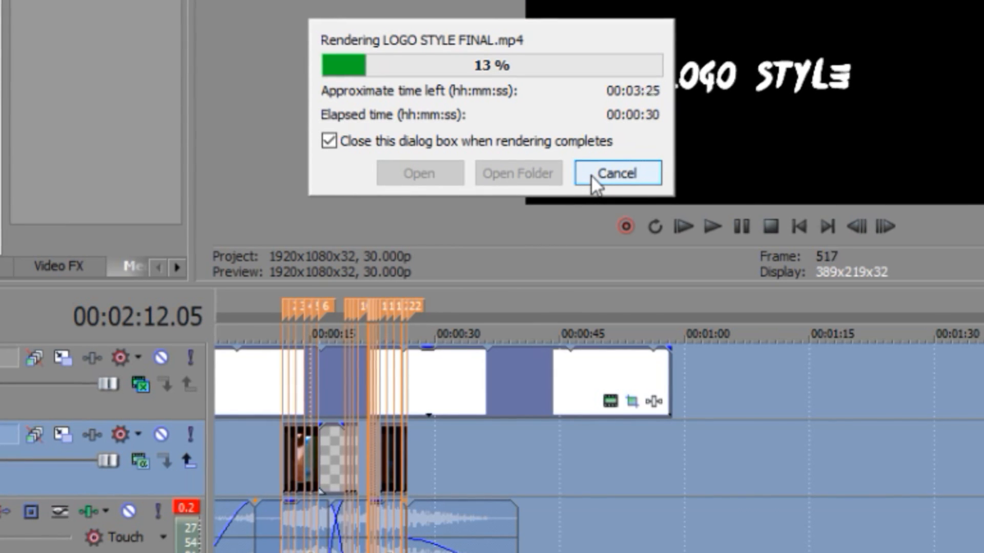
Step: Cancel the LOGO STYLE FINAL.mp4 render from the Rendering progress dialog
{"action": "left_click", "coordinate": [615, 174]}
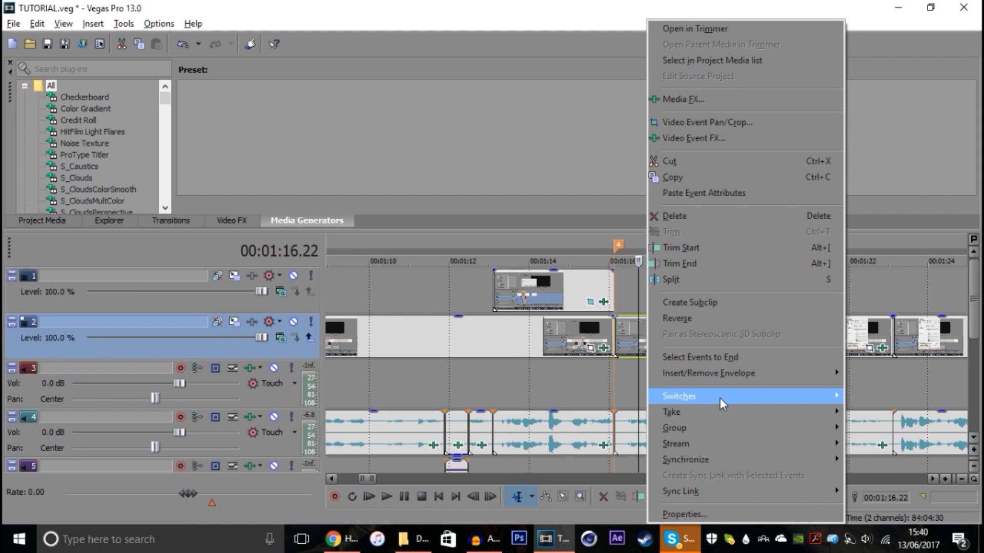
{"action": "mouse_move", "coordinate": [680, 396]}
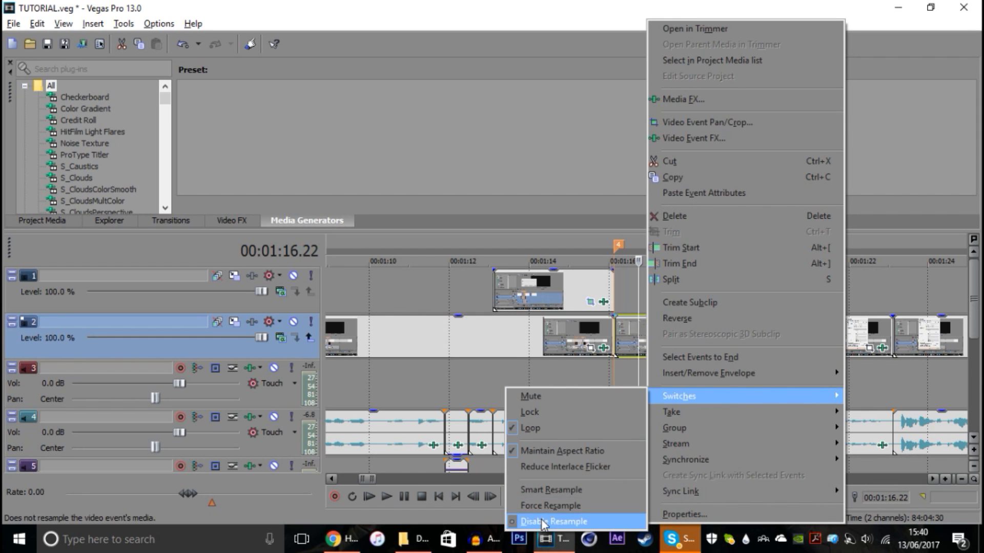
{"action": "mouse_move", "coordinate": [564, 523]}
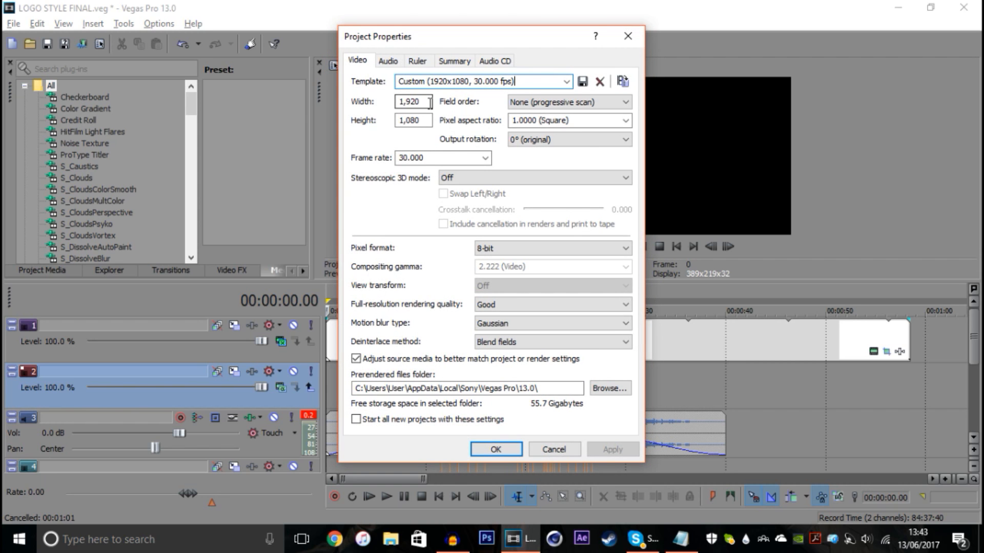
Step: Confirm video settings: 1920×1080, 8-bit pixel format, Blend fields deinterlacing kept
{"action": "left_click", "coordinate": [413, 122]}
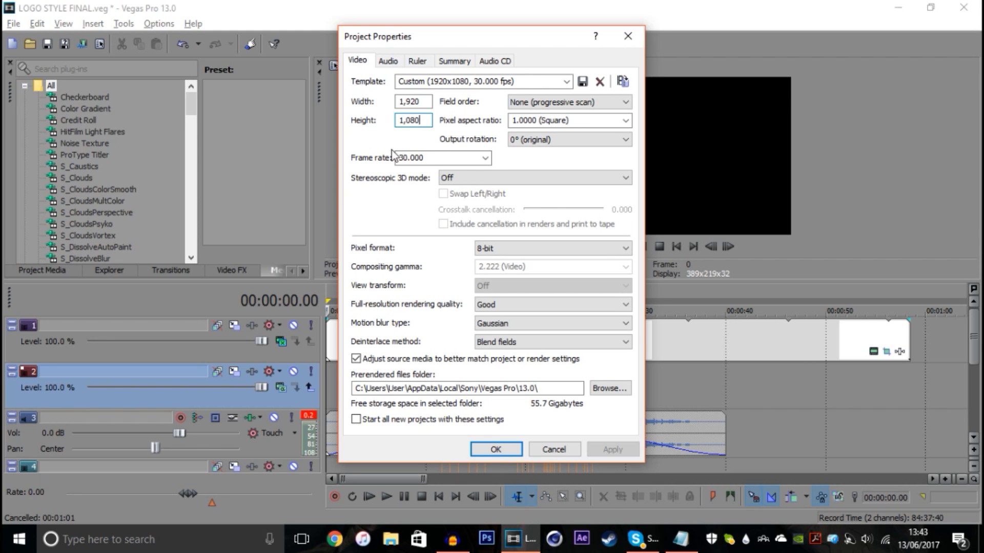
{"action": "left_click", "coordinate": [483, 157]}
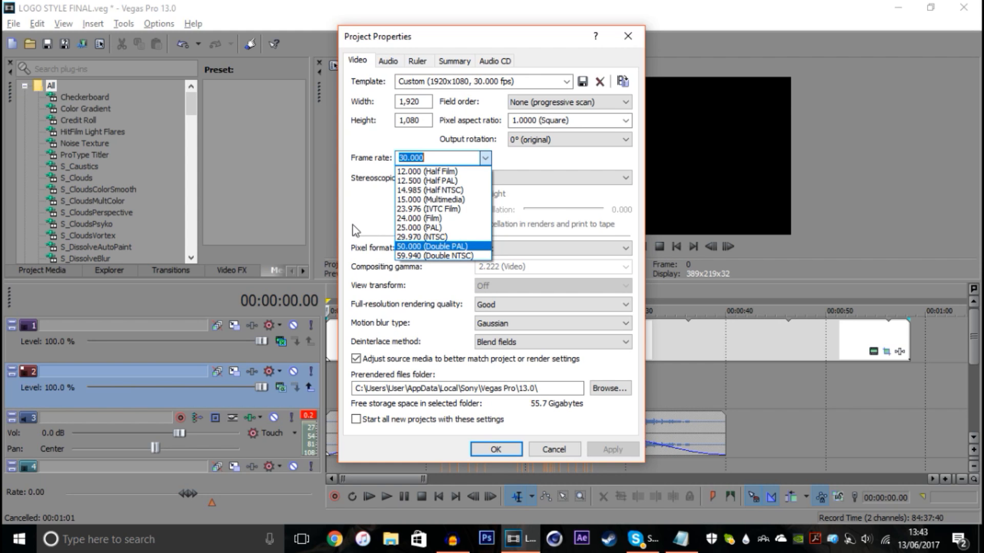
{"action": "mouse_move", "coordinate": [355, 228]}
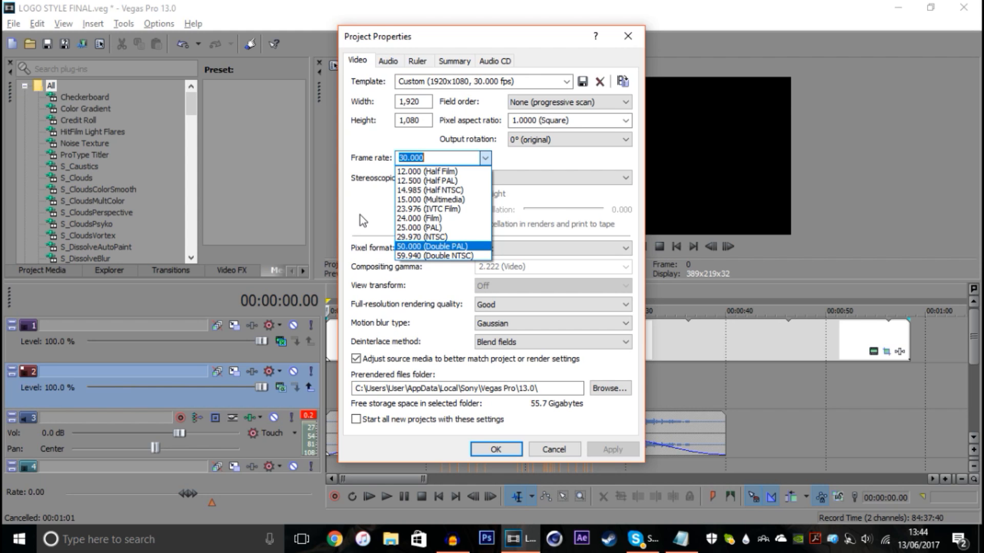
{"action": "mouse_move", "coordinate": [454, 256]}
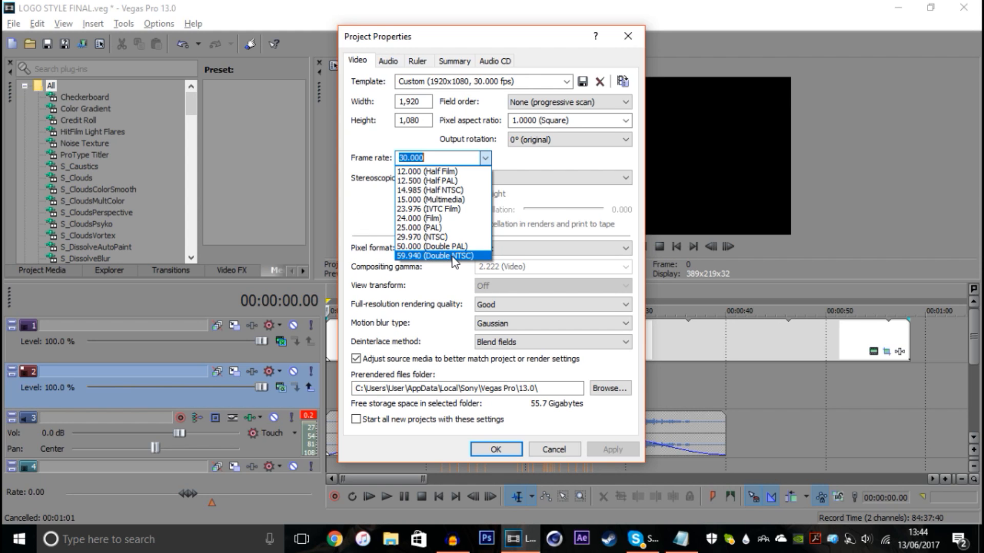
{"action": "mouse_move", "coordinate": [431, 246]}
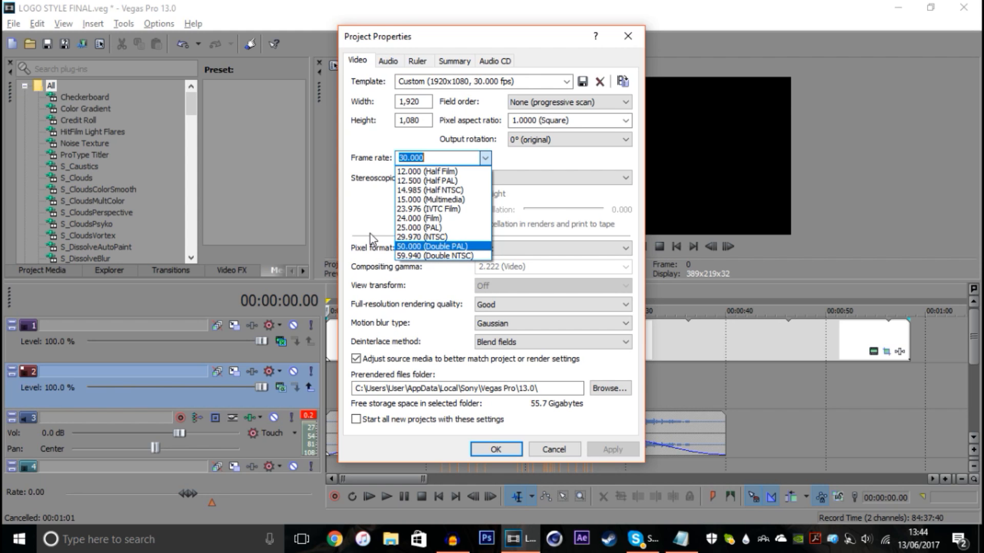
{"action": "mouse_move", "coordinate": [395, 243]}
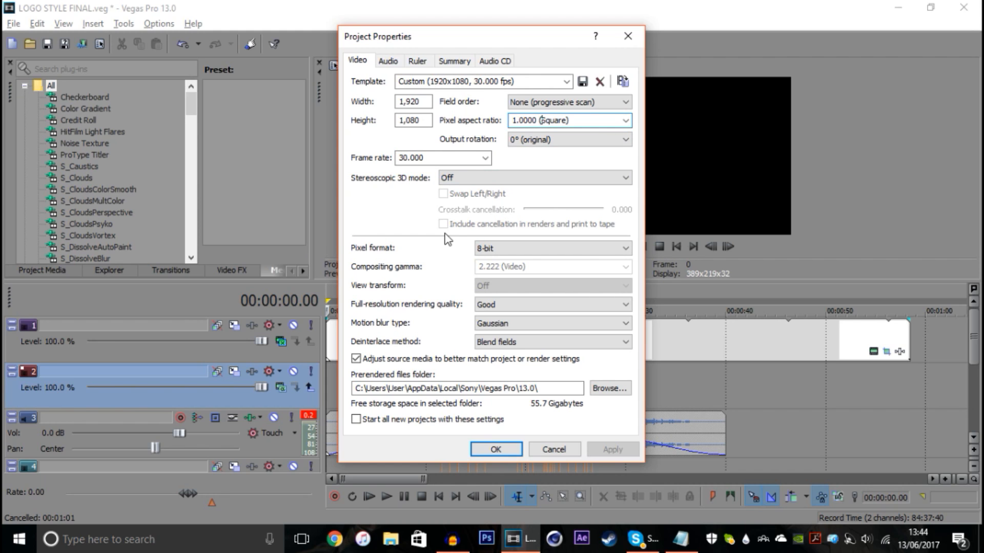
{"action": "mouse_move", "coordinate": [493, 153]}
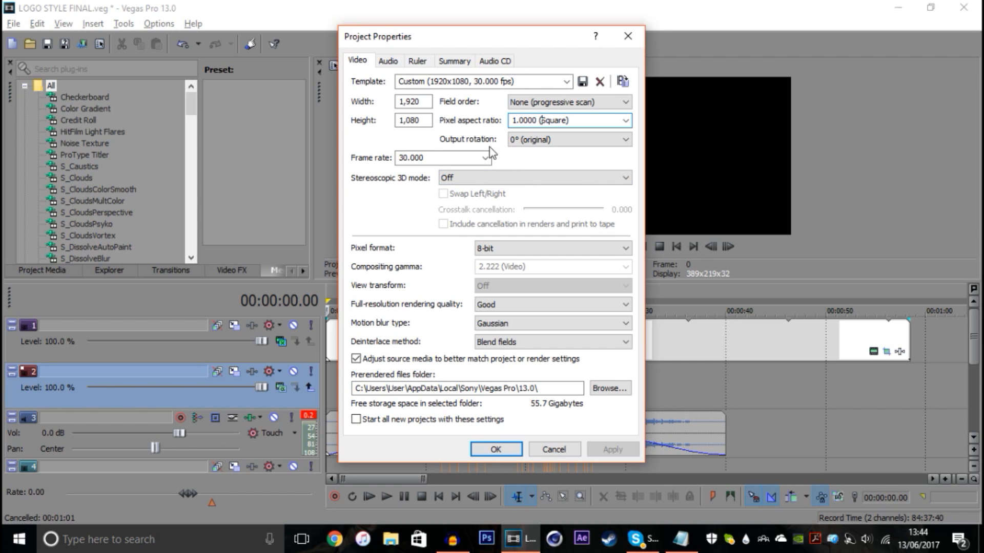
{"action": "mouse_move", "coordinate": [413, 237]}
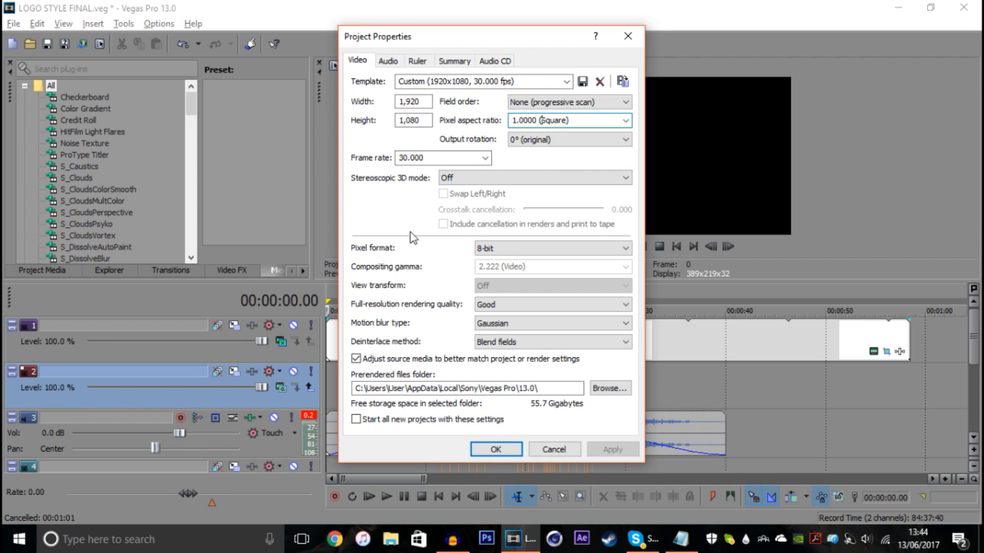
{"action": "left_click", "coordinate": [552, 248]}
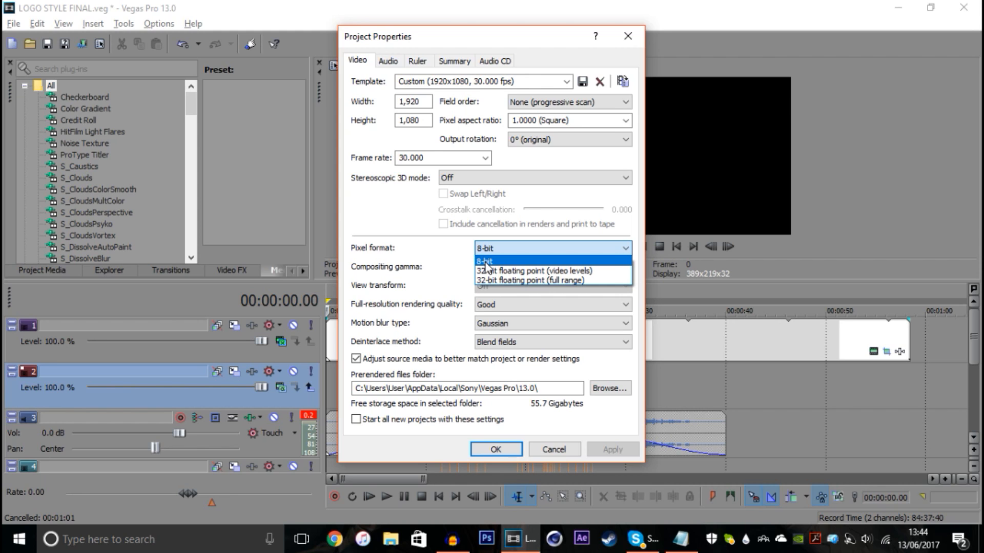
{"action": "left_click", "coordinate": [486, 261]}
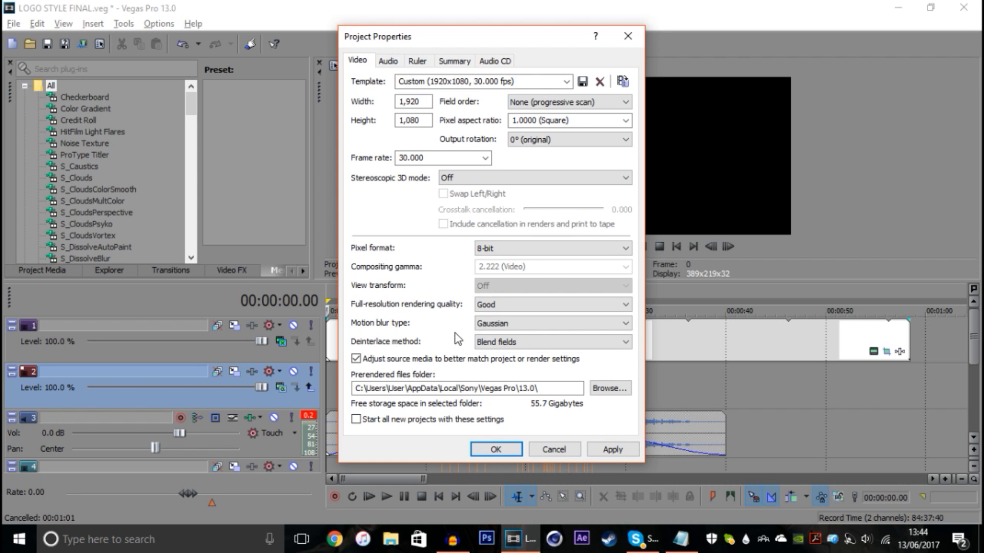
{"action": "left_click", "coordinate": [551, 342]}
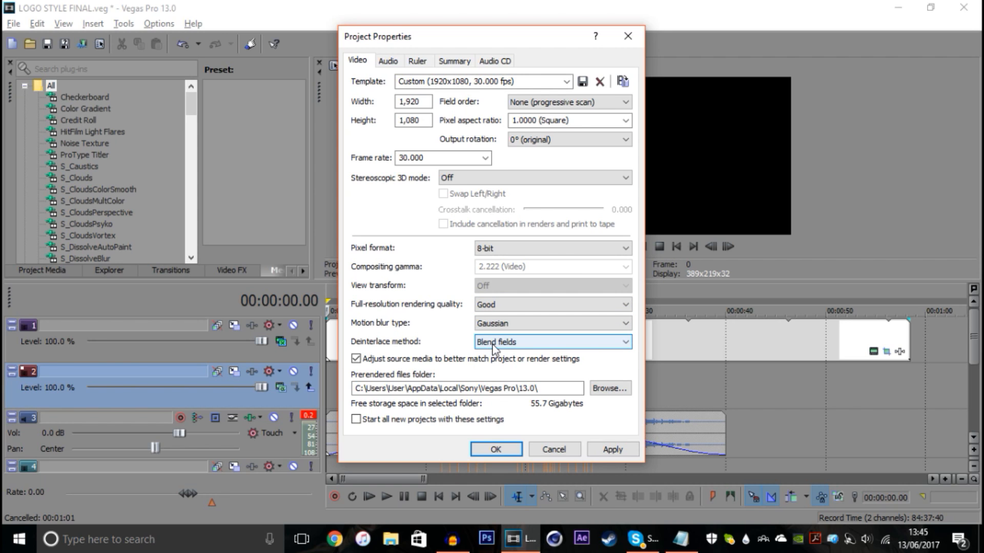
{"action": "left_click", "coordinate": [551, 342]}
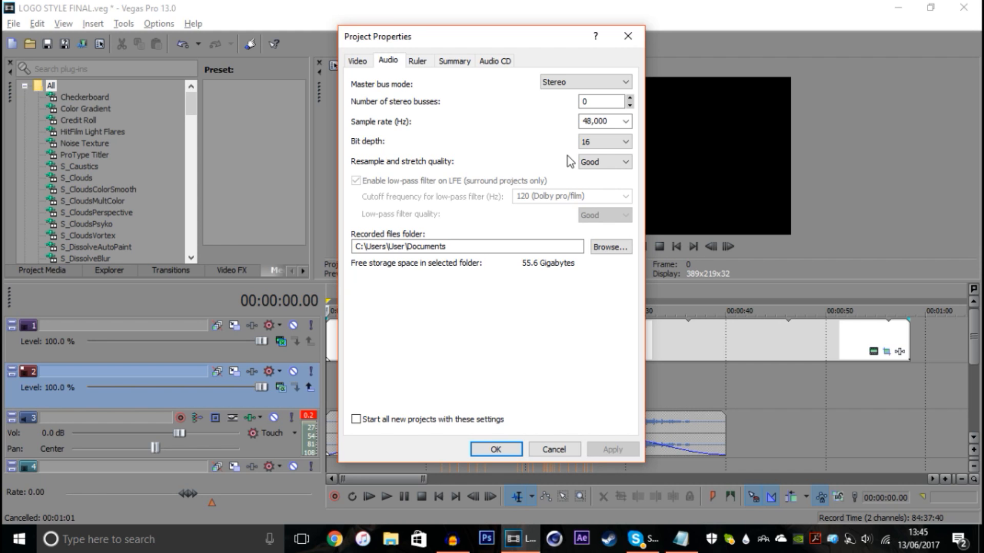
{"action": "mouse_move", "coordinate": [570, 157]}
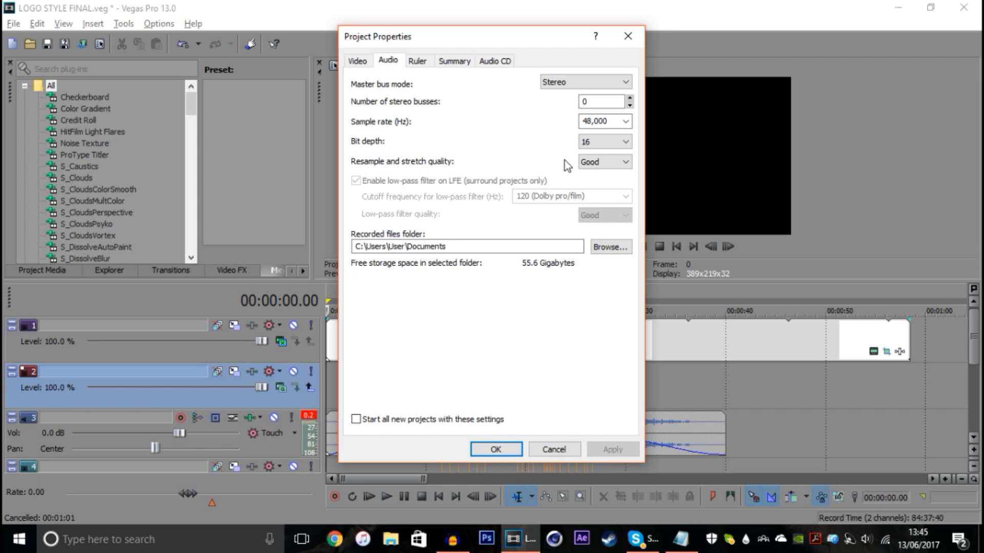
Step: Keep Good resample quality, enable 'Start all new projects with these settings', apply and close
{"action": "left_click", "coordinate": [603, 162]}
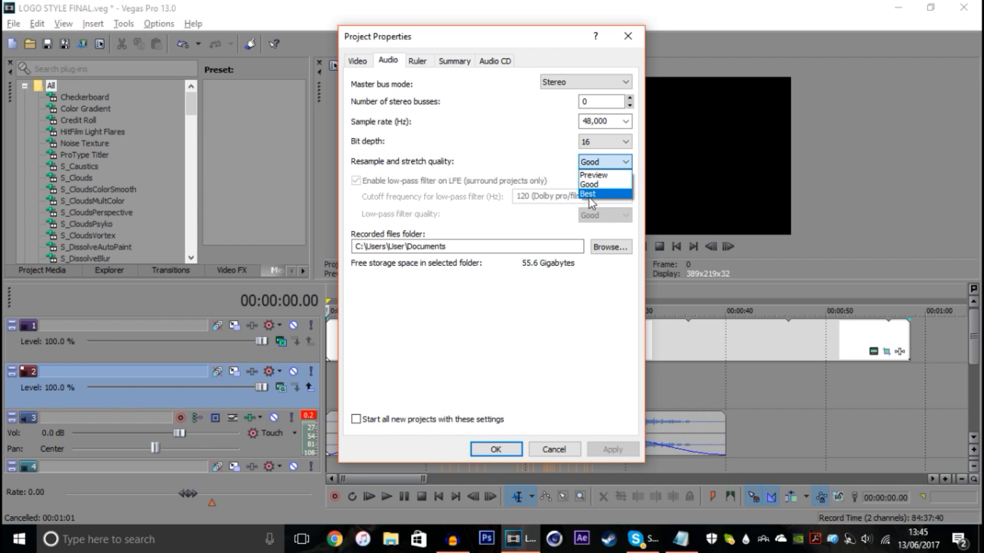
{"action": "left_click", "coordinate": [588, 184]}
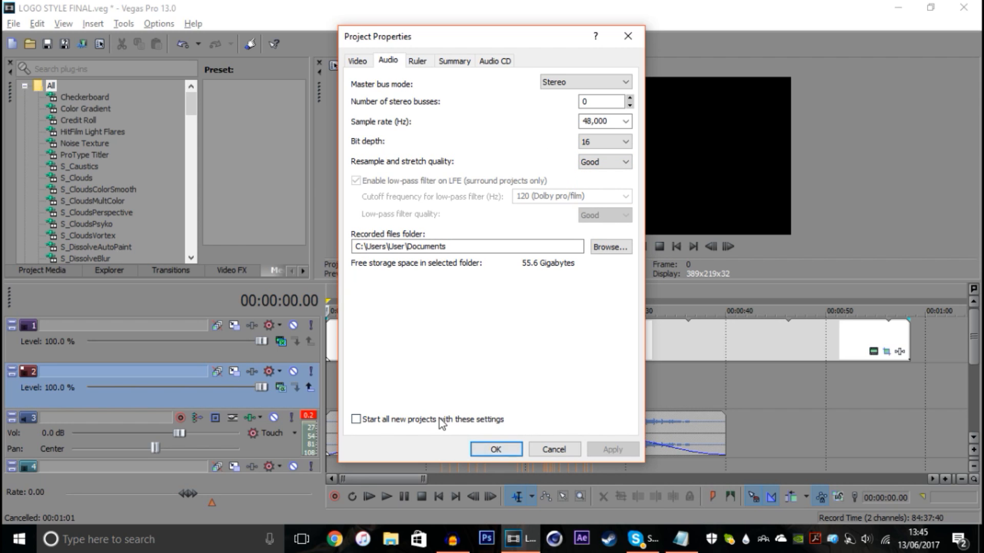
{"action": "left_click", "coordinate": [356, 419]}
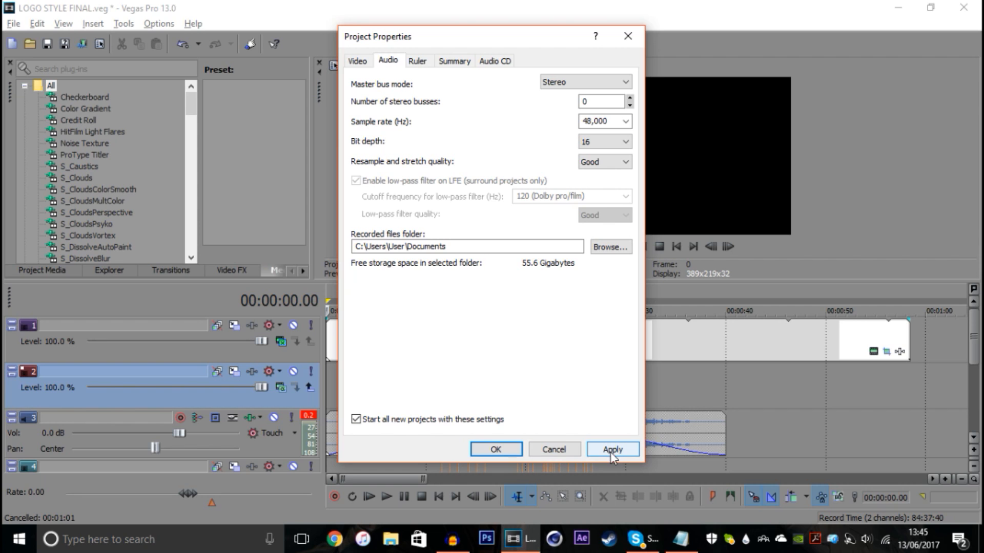
{"action": "left_click", "coordinate": [612, 449]}
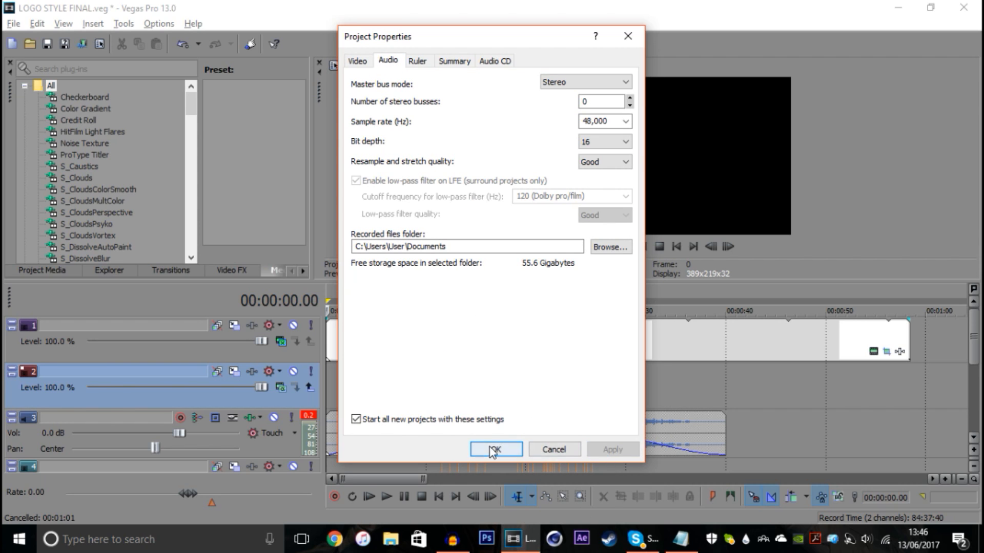
{"action": "left_click", "coordinate": [495, 450]}
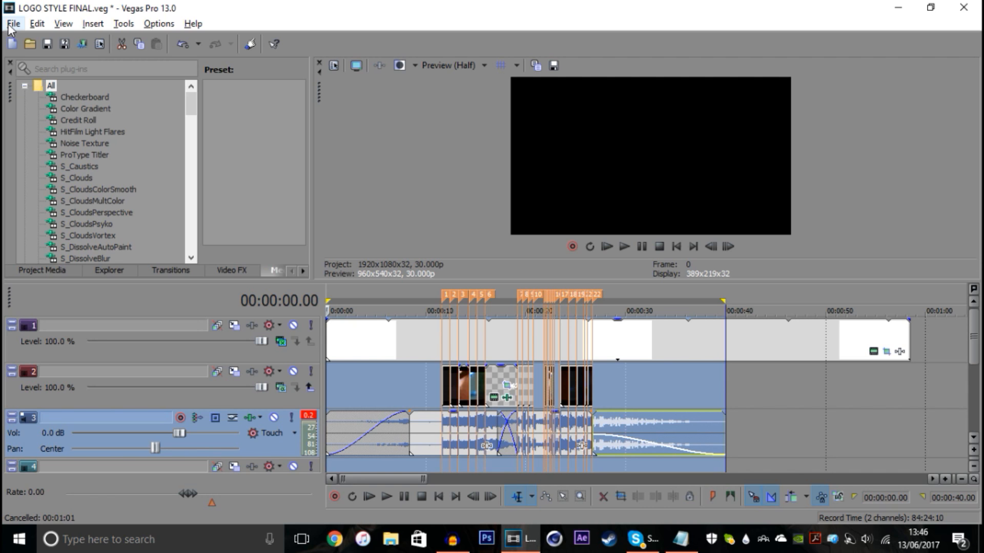
Step: In Render As, show all formats and select MainConcept AVC/AAC Internet HD 1080p
{"action": "left_click", "coordinate": [12, 23]}
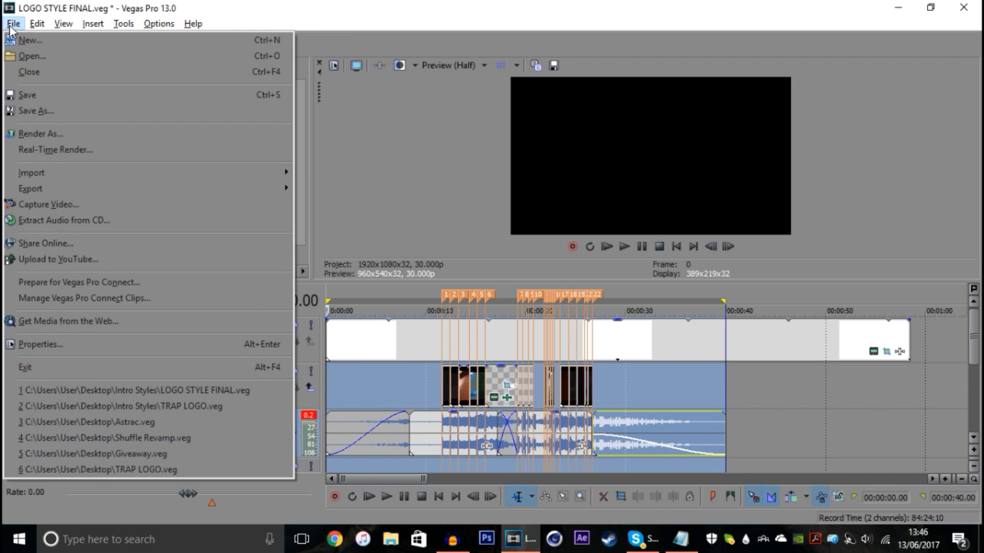
{"action": "left_click", "coordinate": [40, 134]}
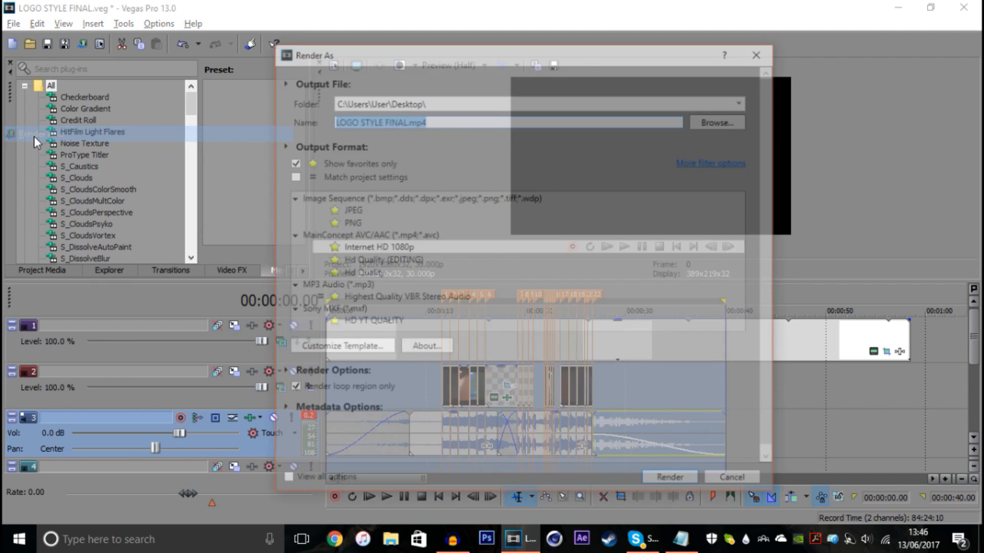
{"action": "left_click", "coordinate": [376, 246]}
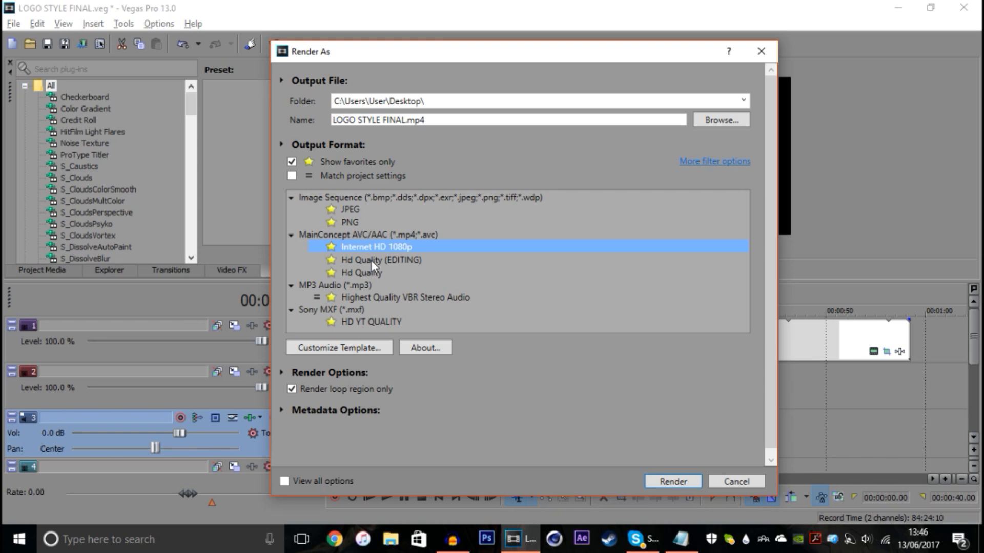
{"action": "mouse_move", "coordinate": [368, 205]}
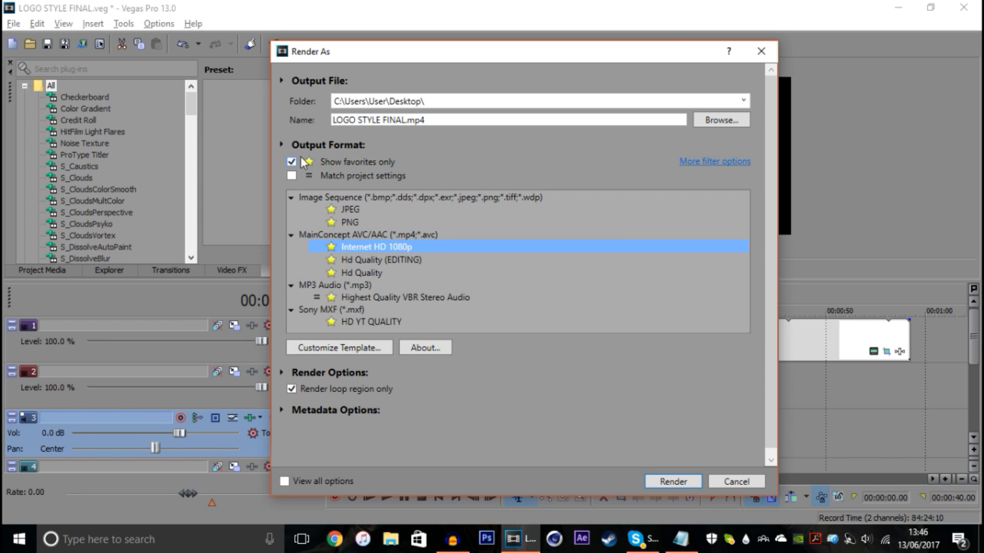
{"action": "left_click", "coordinate": [291, 162]}
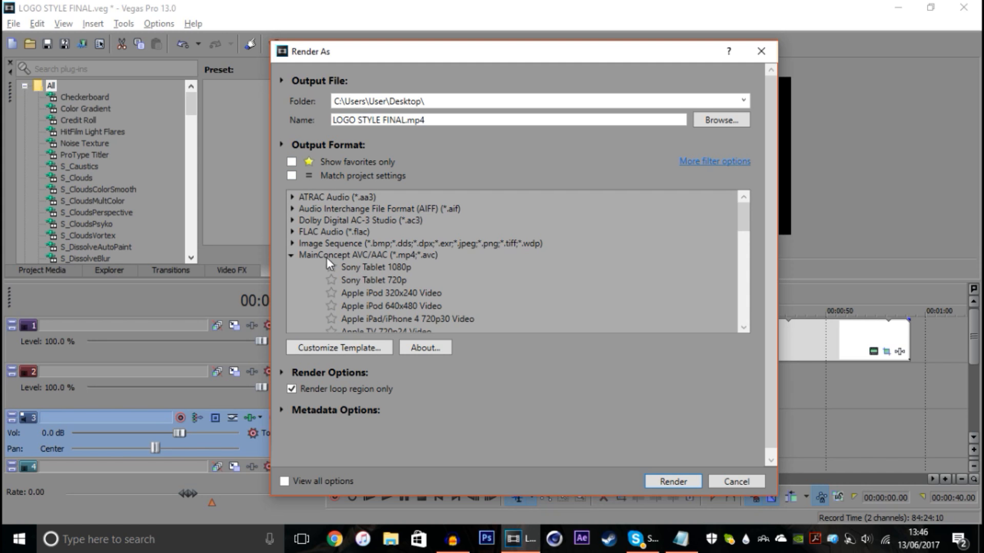
{"action": "left_click", "coordinate": [369, 255]}
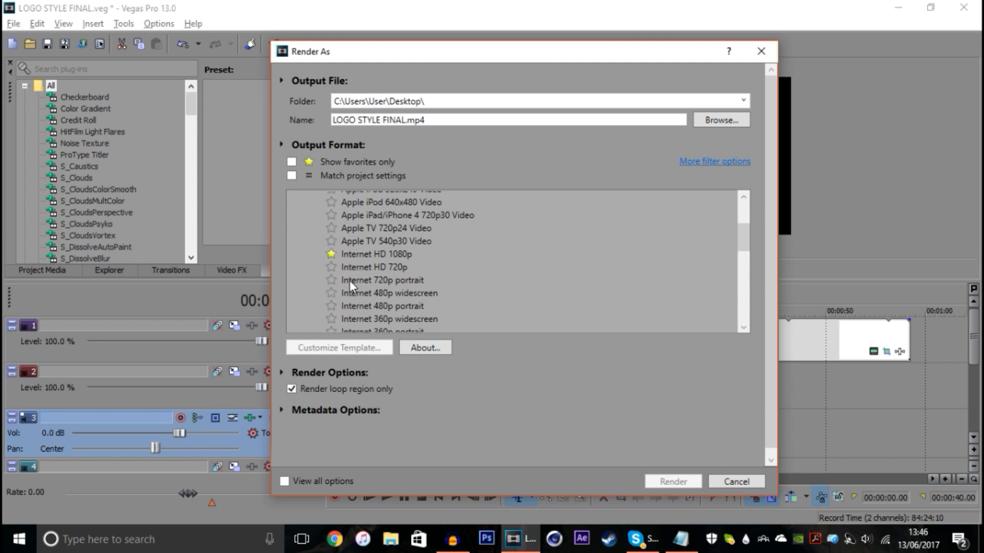
{"action": "left_click", "coordinate": [377, 254]}
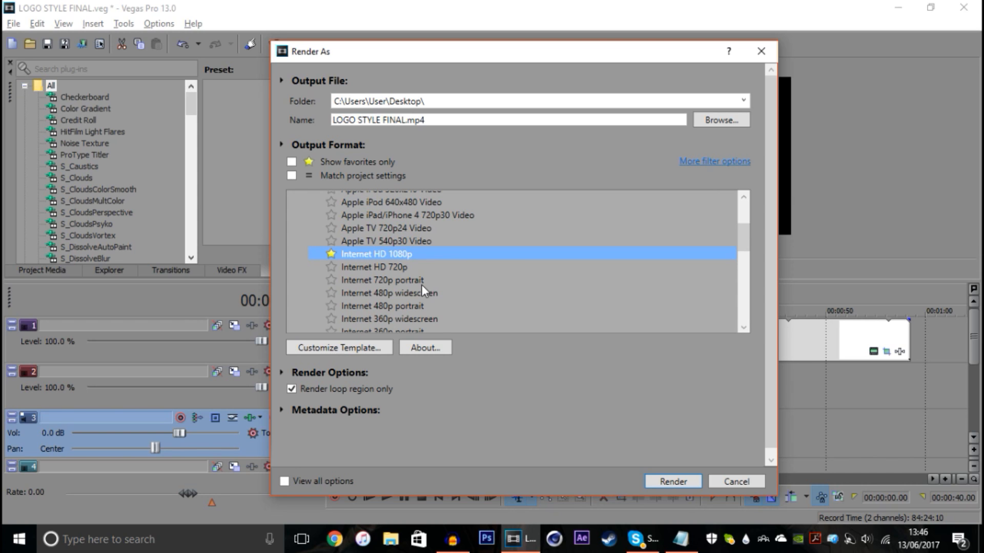
{"action": "mouse_move", "coordinate": [371, 365]}
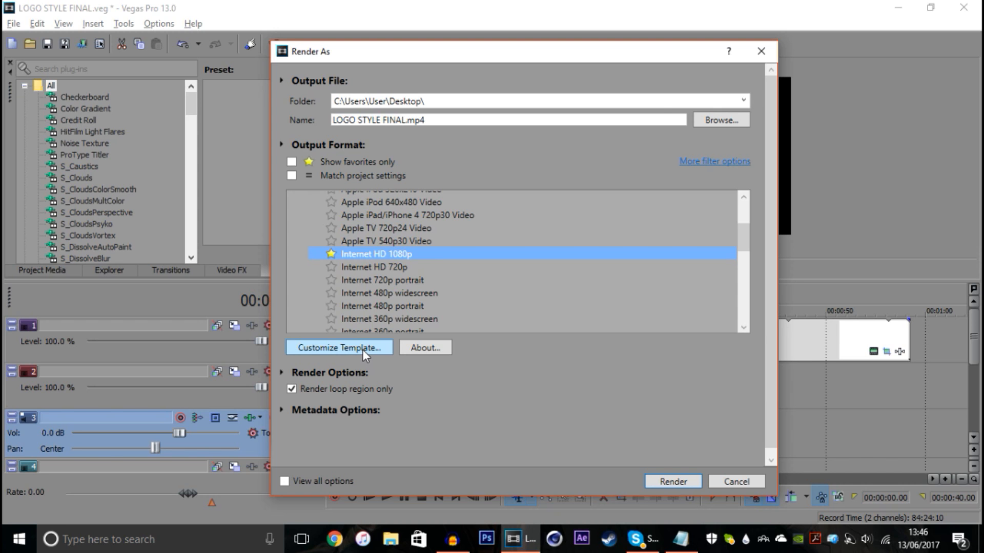
Step: In Customize Template, keep HD 1080 frame size and switch video to constant 10,000,000 bps
{"action": "left_click", "coordinate": [338, 347]}
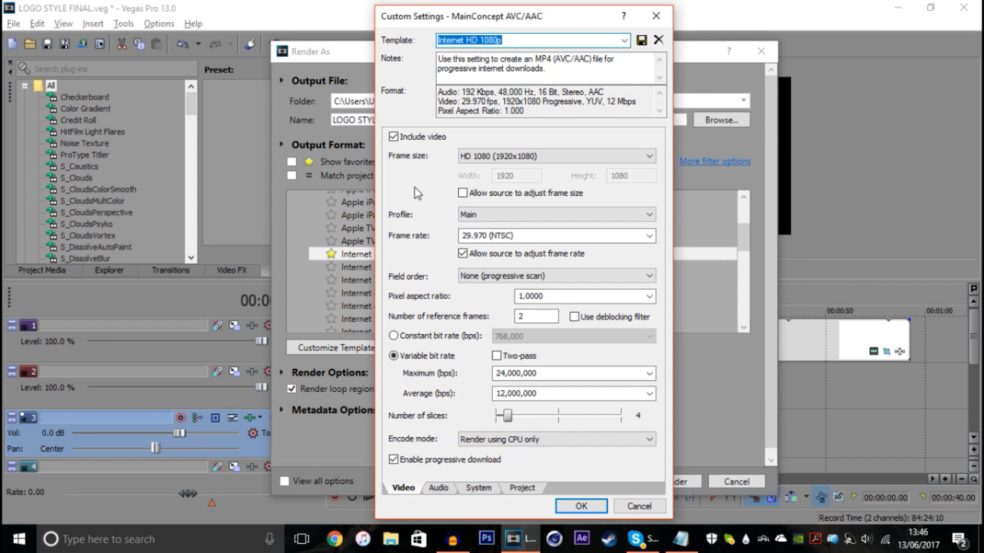
{"action": "left_click", "coordinate": [650, 155]}
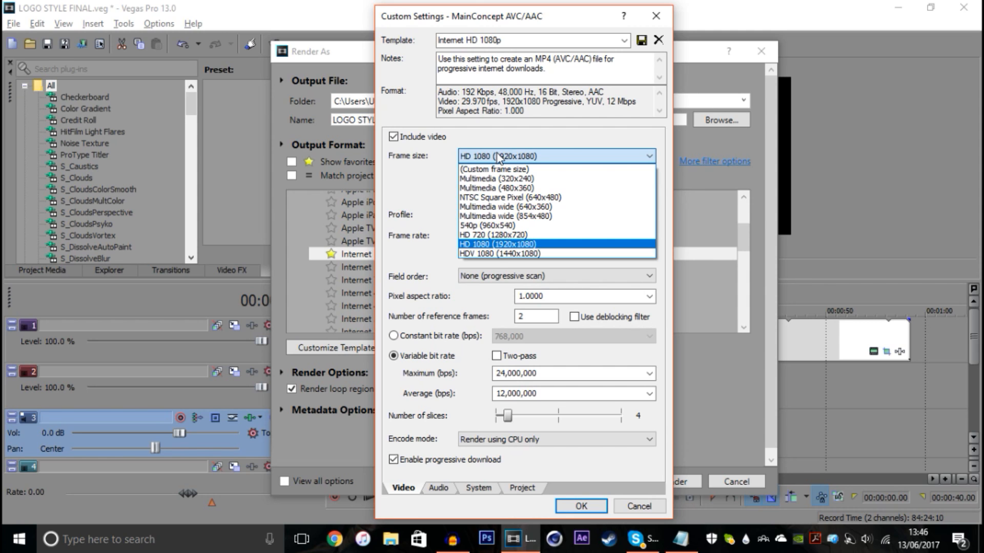
{"action": "mouse_move", "coordinate": [493, 253]}
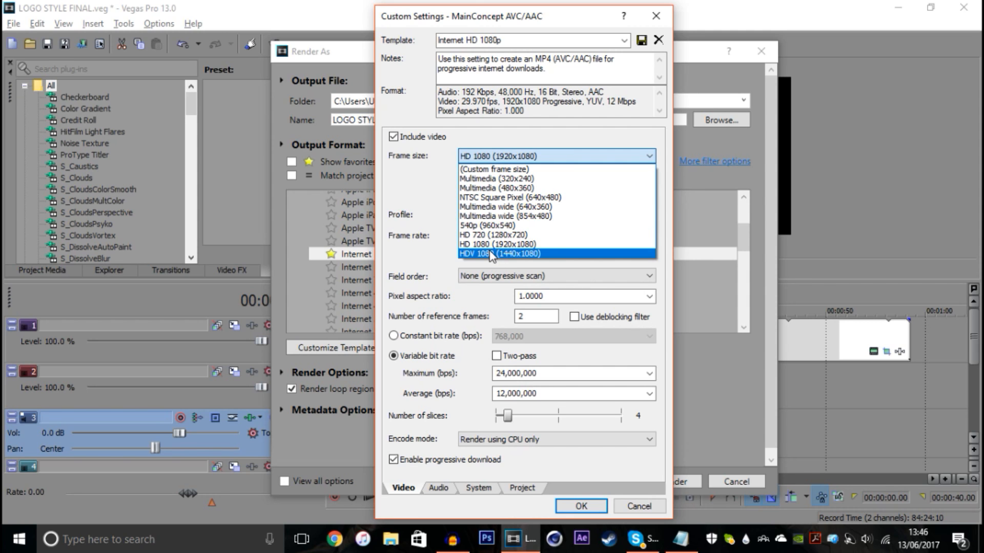
{"action": "left_click", "coordinate": [499, 244]}
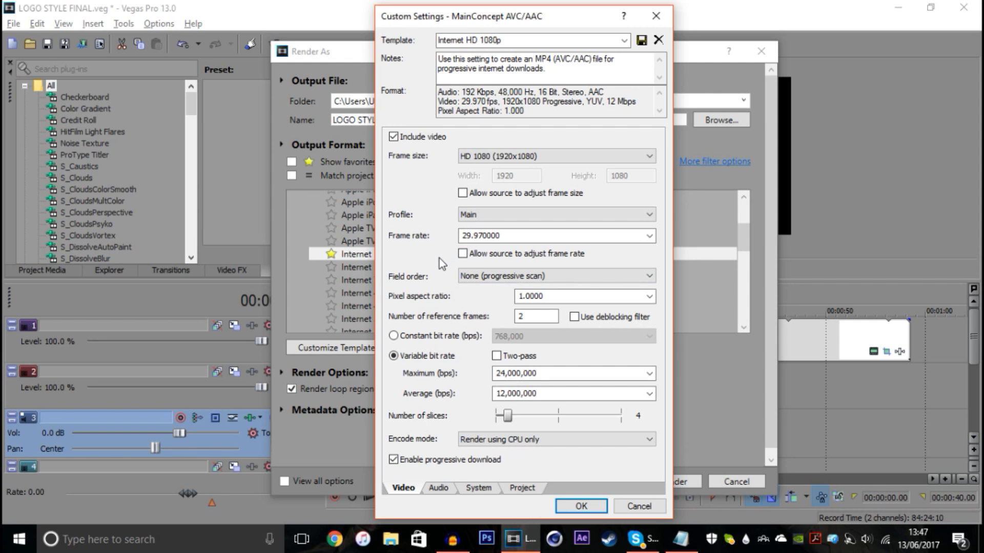
{"action": "mouse_move", "coordinate": [441, 259]}
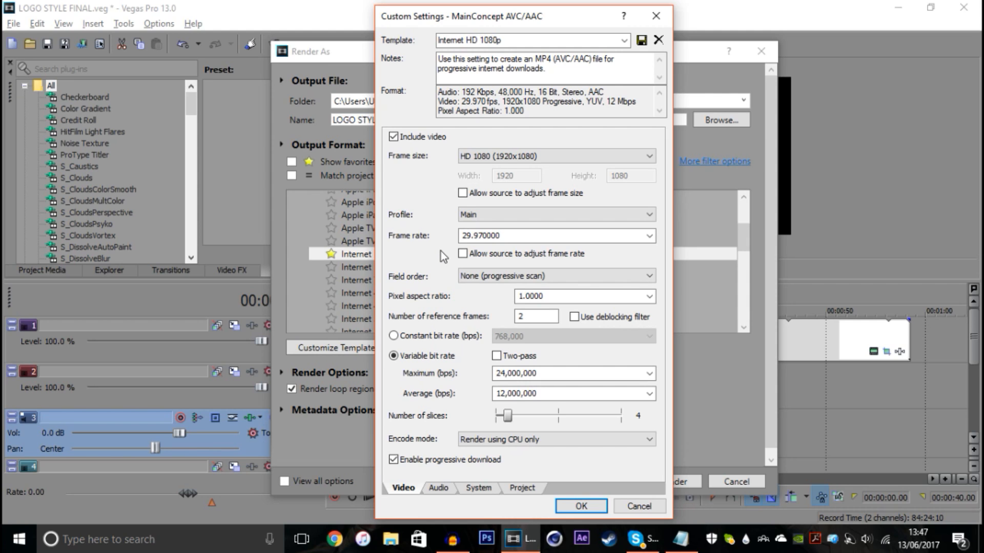
{"action": "left_click", "coordinate": [394, 336]}
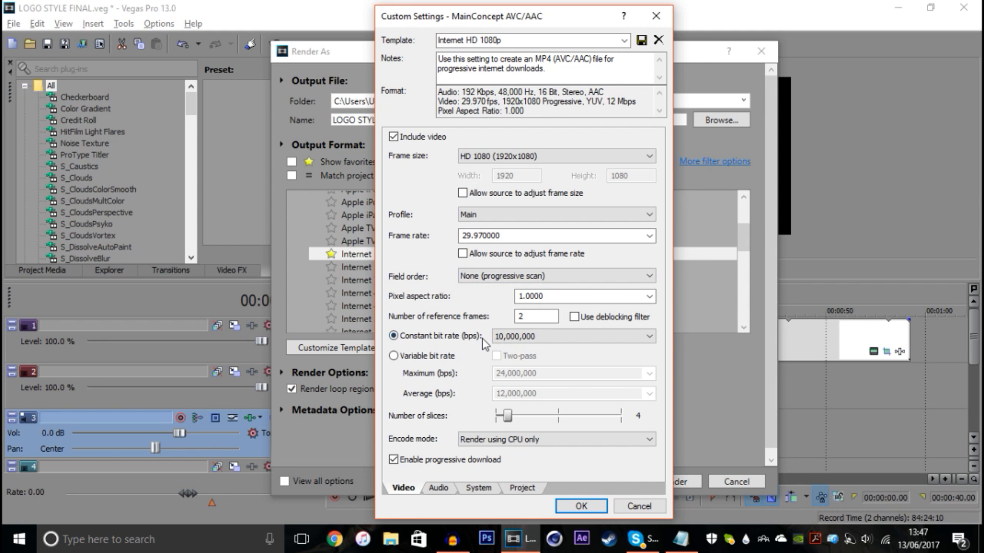
{"action": "left_click", "coordinate": [649, 336]}
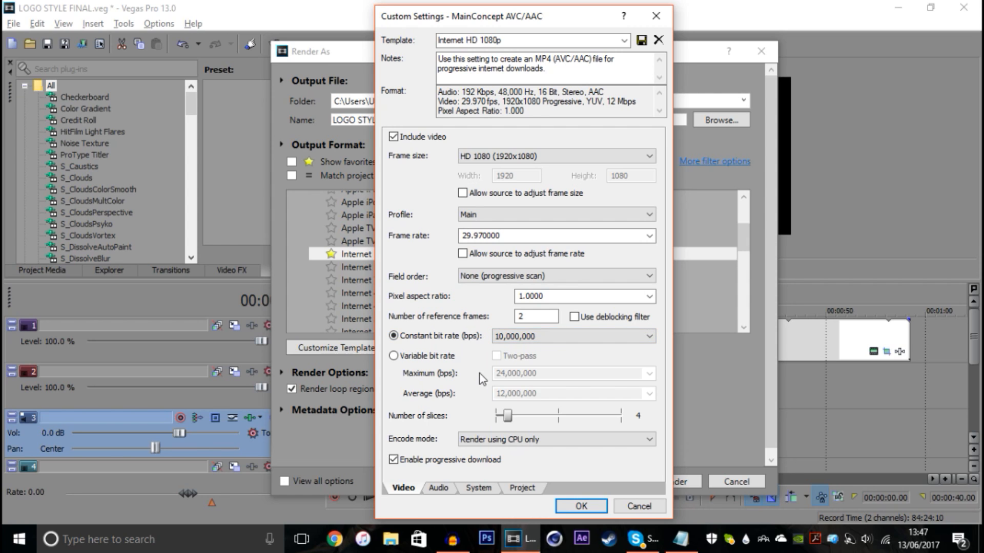
{"action": "left_click", "coordinate": [555, 439]}
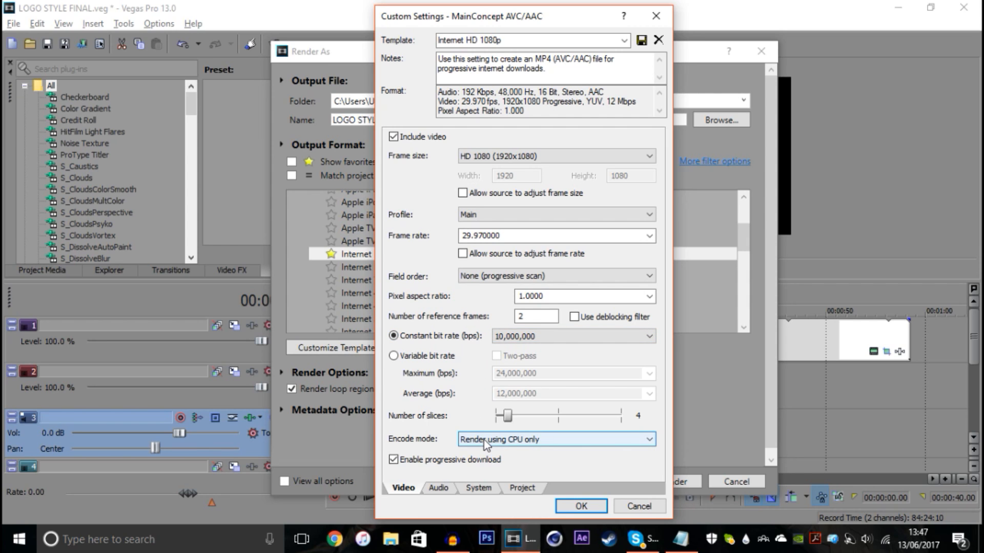
{"action": "left_click", "coordinate": [556, 439]}
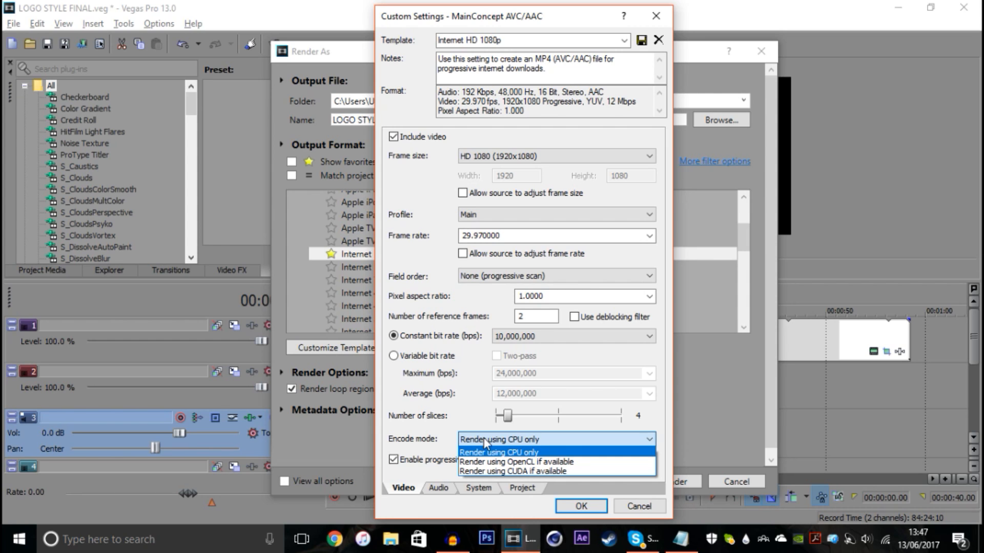
{"action": "mouse_move", "coordinate": [489, 435]}
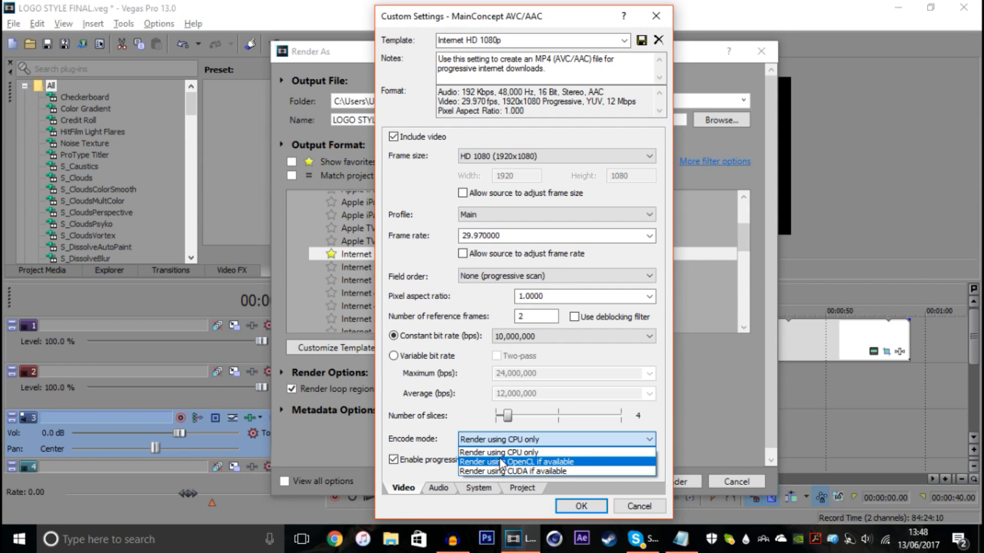
{"action": "mouse_move", "coordinate": [512, 471]}
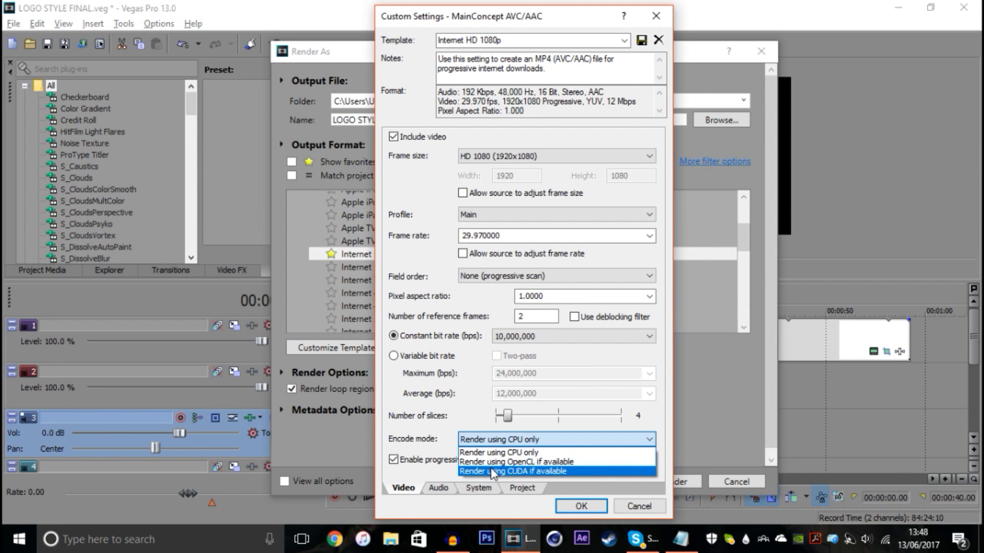
{"action": "left_click", "coordinate": [512, 471]}
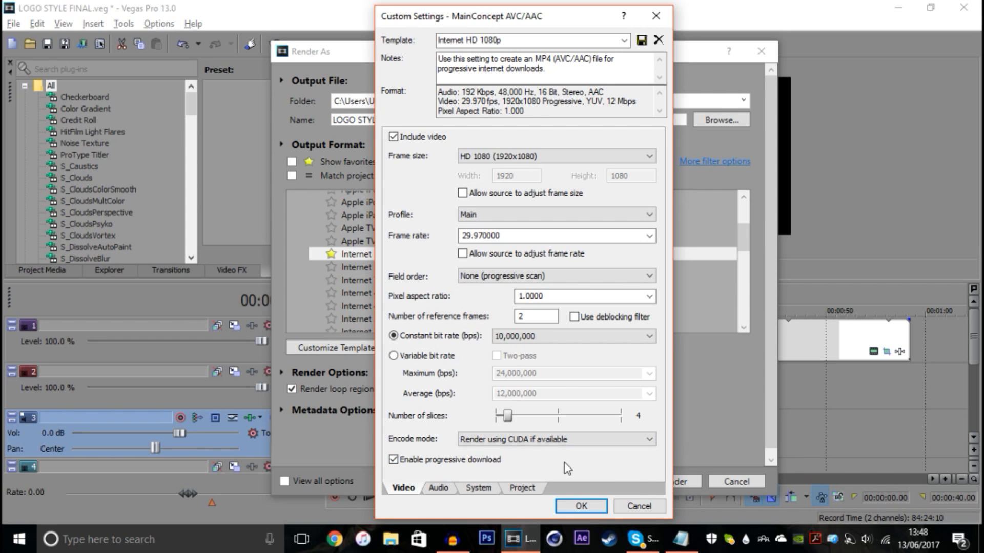
{"action": "mouse_move", "coordinate": [610, 484]}
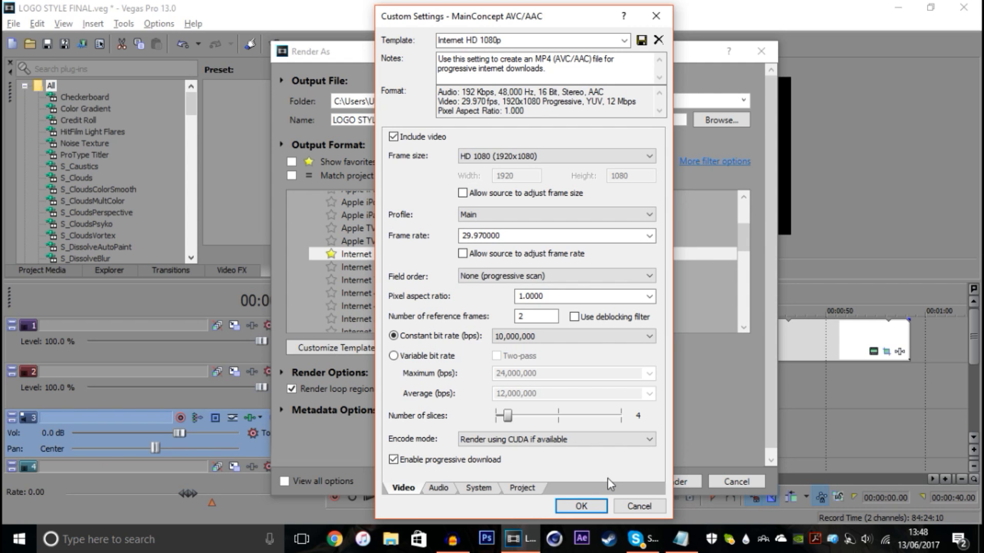
{"action": "left_click", "coordinate": [554, 439]}
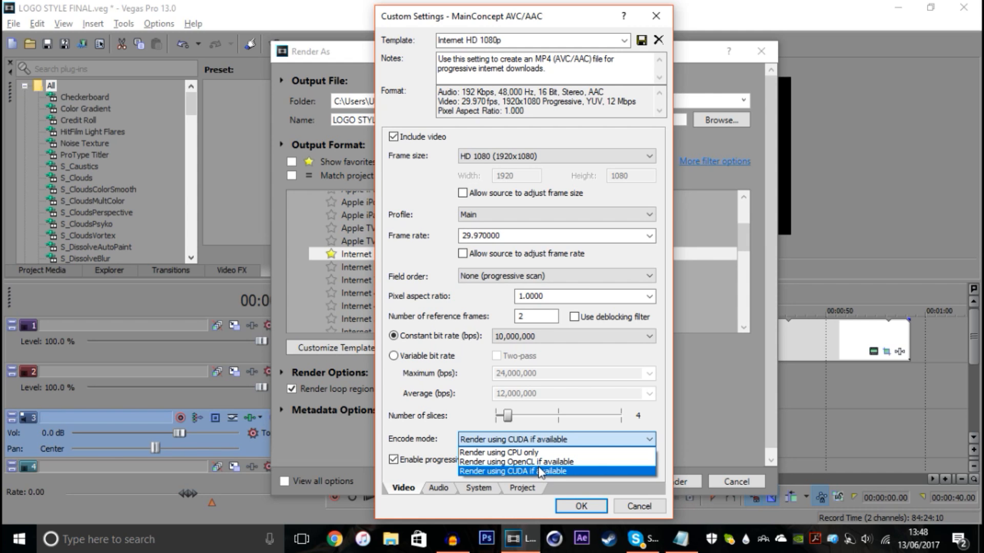
{"action": "mouse_move", "coordinate": [515, 461]}
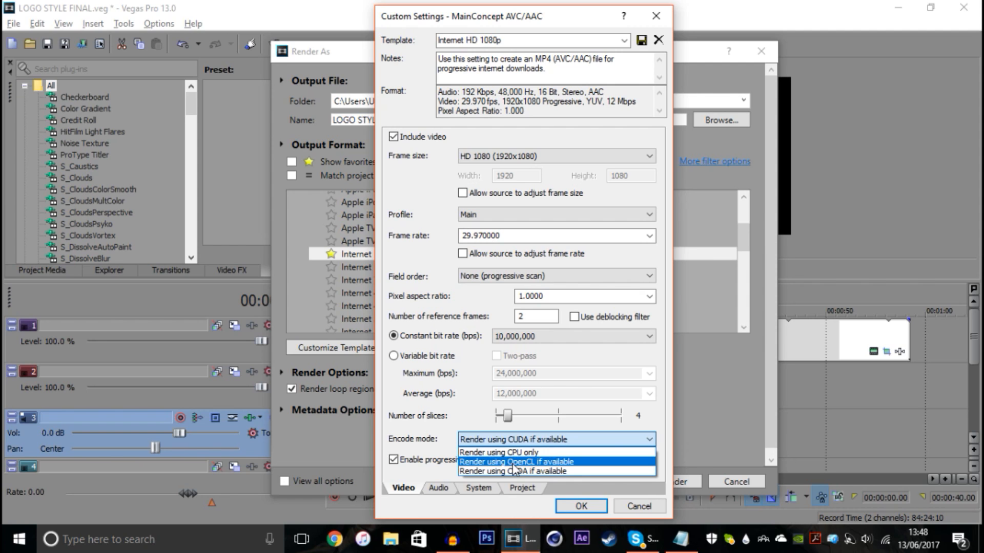
{"action": "mouse_move", "coordinate": [512, 471]}
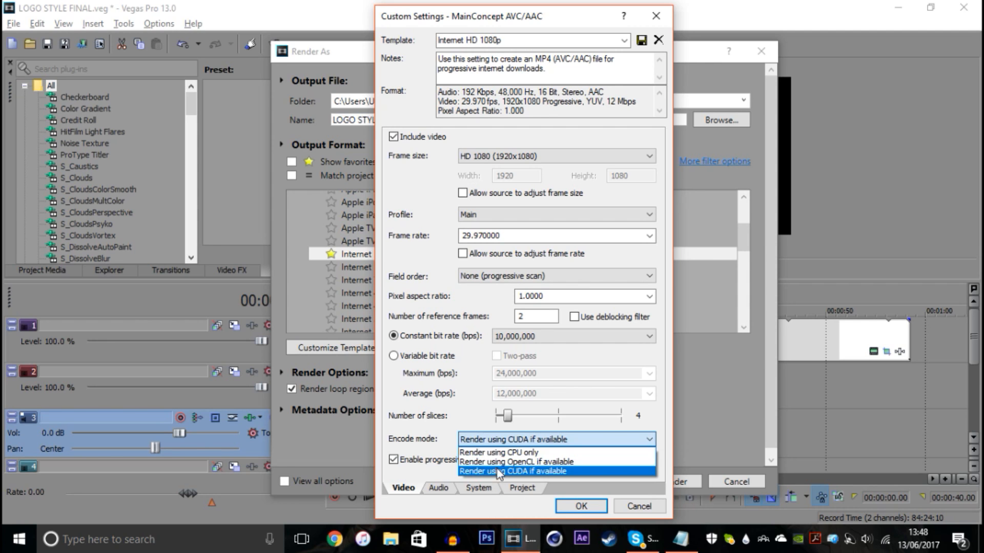
{"action": "left_click", "coordinate": [500, 453]}
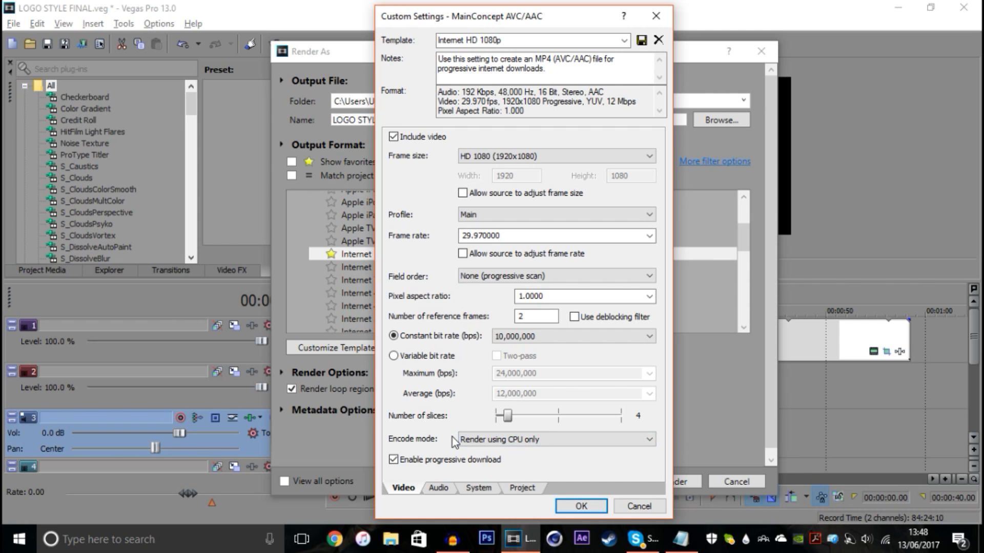
{"action": "left_click", "coordinate": [554, 439]}
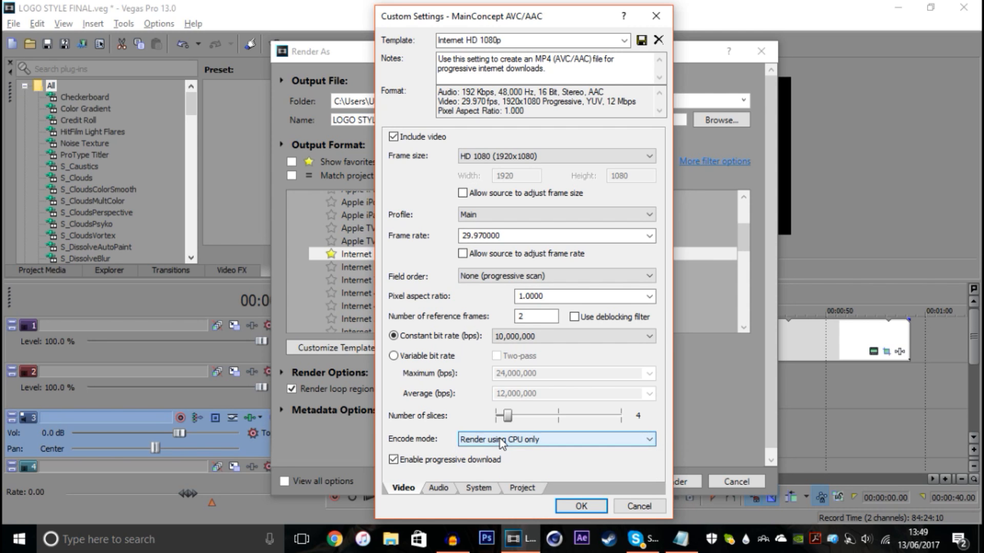
{"action": "mouse_move", "coordinate": [453, 444]}
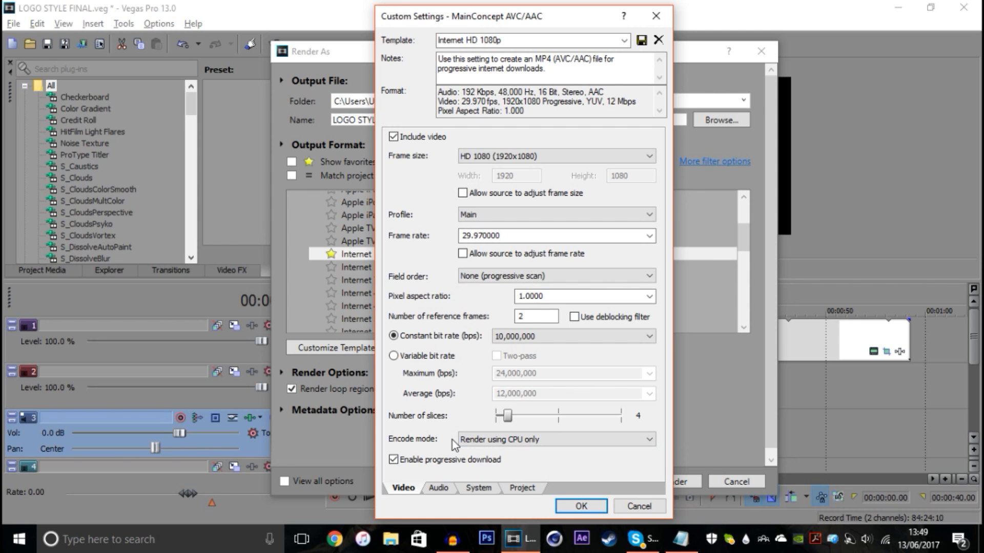
Step: Set the audio bit rate to 160,000 bps, review the System tab, and confirm
{"action": "left_click", "coordinate": [439, 489]}
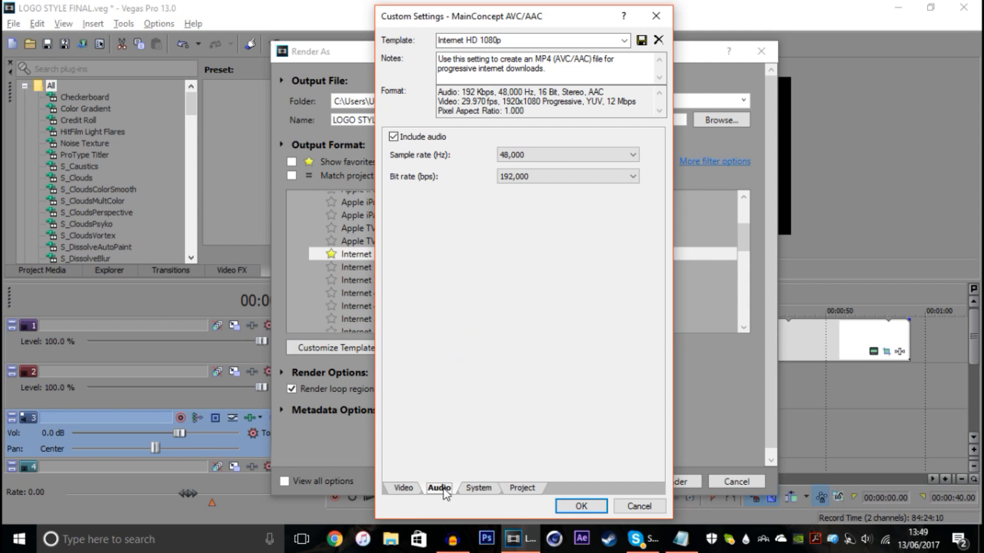
{"action": "left_click", "coordinate": [632, 154]}
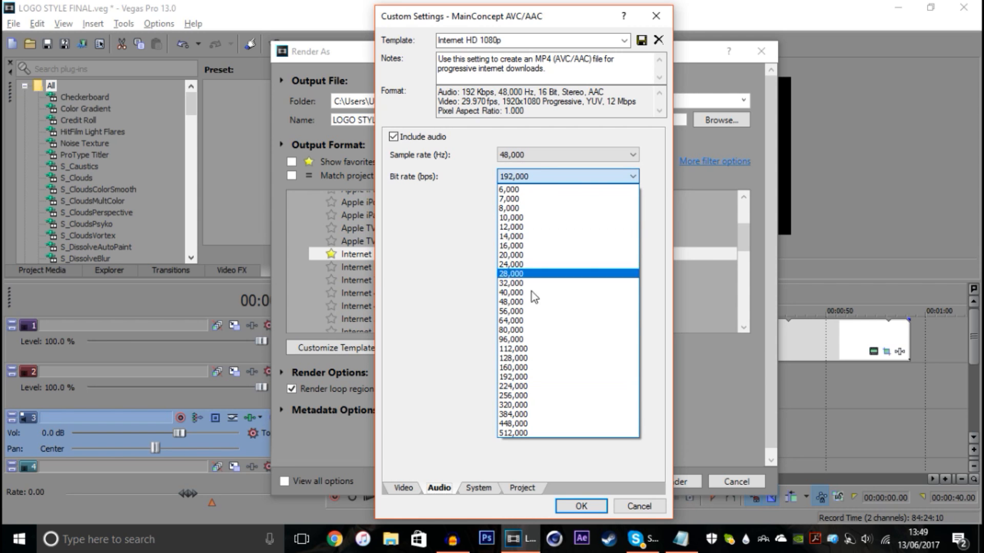
{"action": "left_click", "coordinate": [512, 367]}
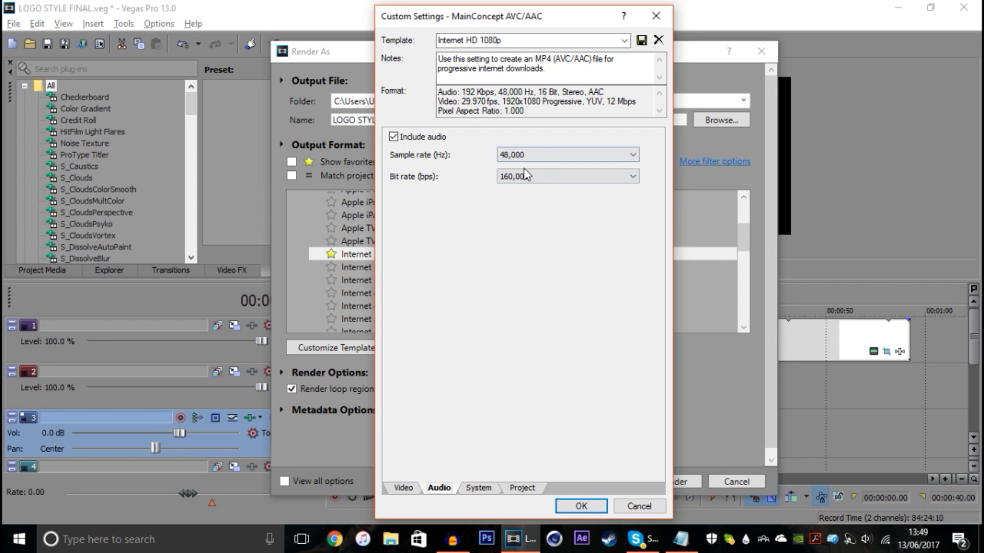
{"action": "left_click", "coordinate": [633, 176]}
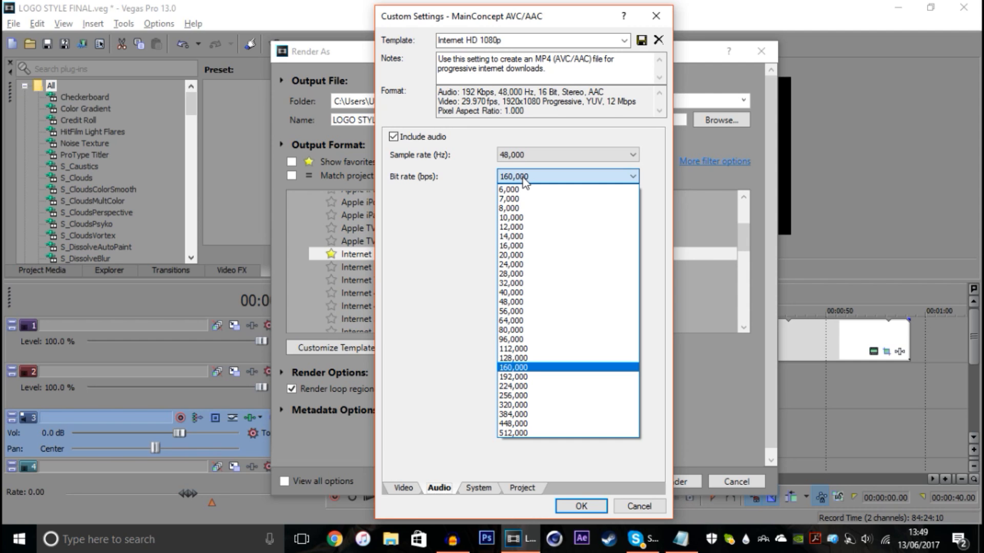
{"action": "left_click", "coordinate": [512, 367]}
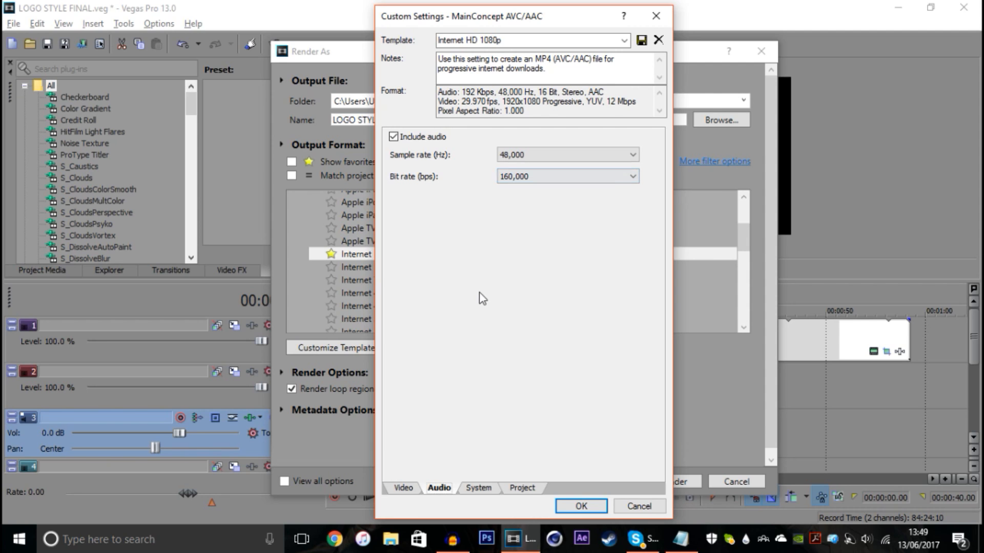
{"action": "left_click", "coordinate": [478, 488]}
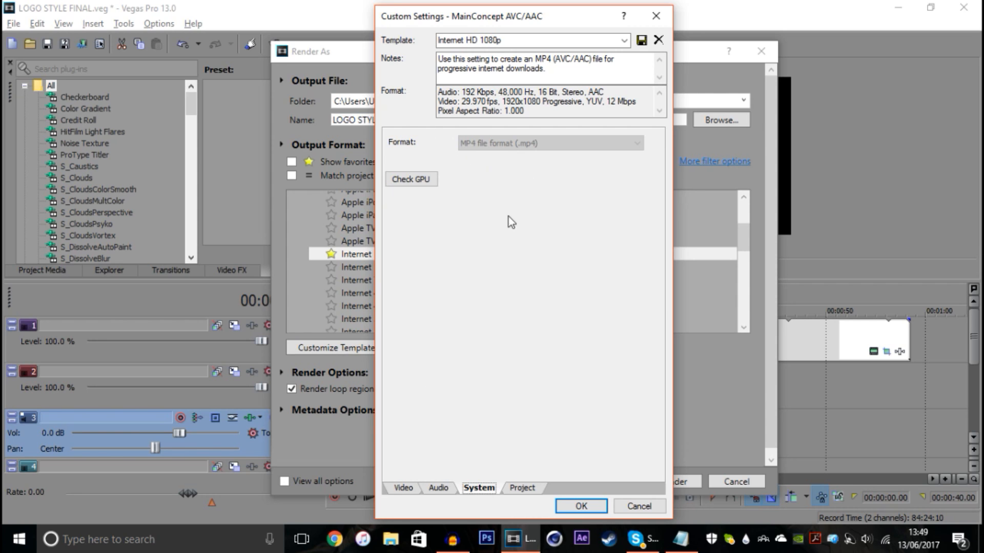
{"action": "left_click", "coordinate": [521, 488]}
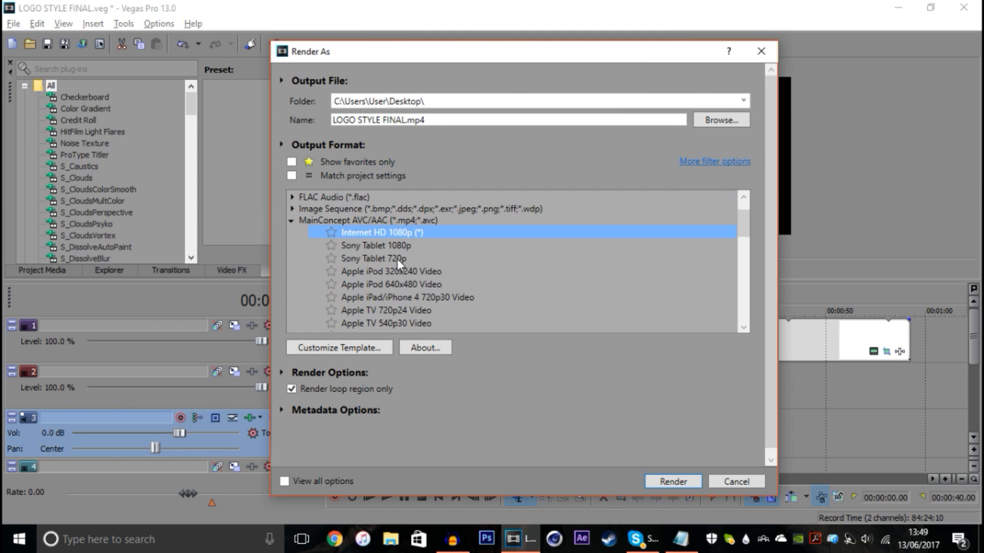
Step: Favorite the Internet HD 1080p (*) template and reopen its custom settings
{"action": "left_click", "coordinate": [291, 162]}
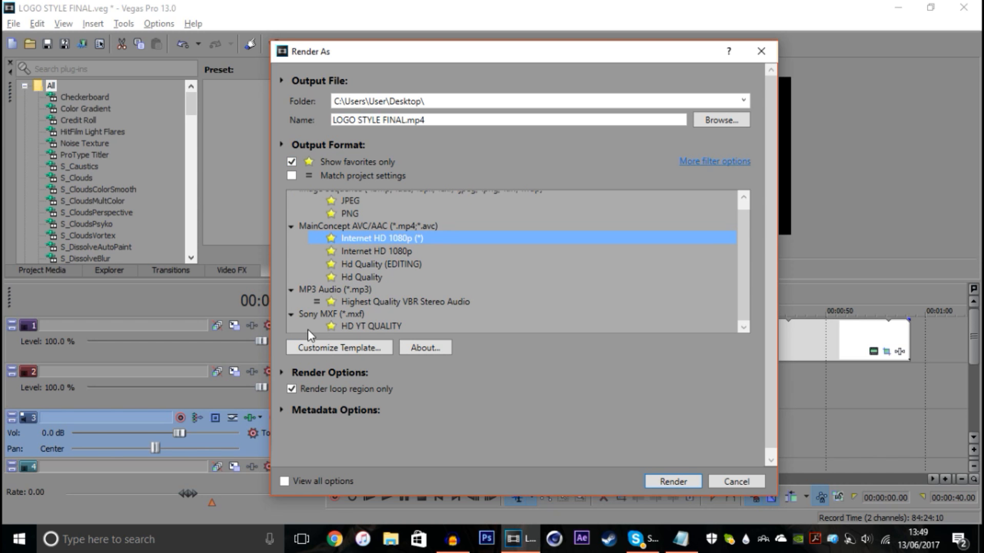
{"action": "left_click", "coordinate": [338, 348]}
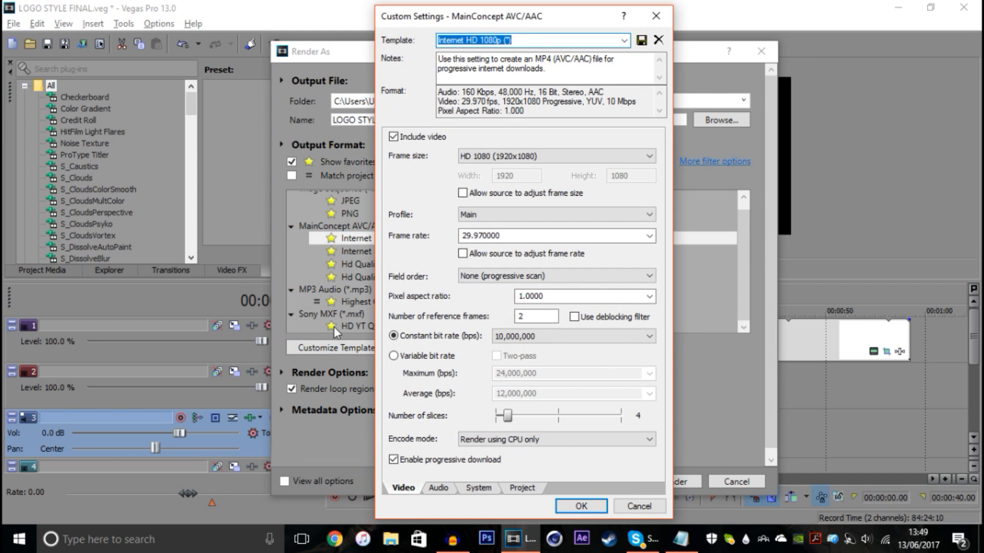
{"action": "mouse_move", "coordinate": [406, 290]}
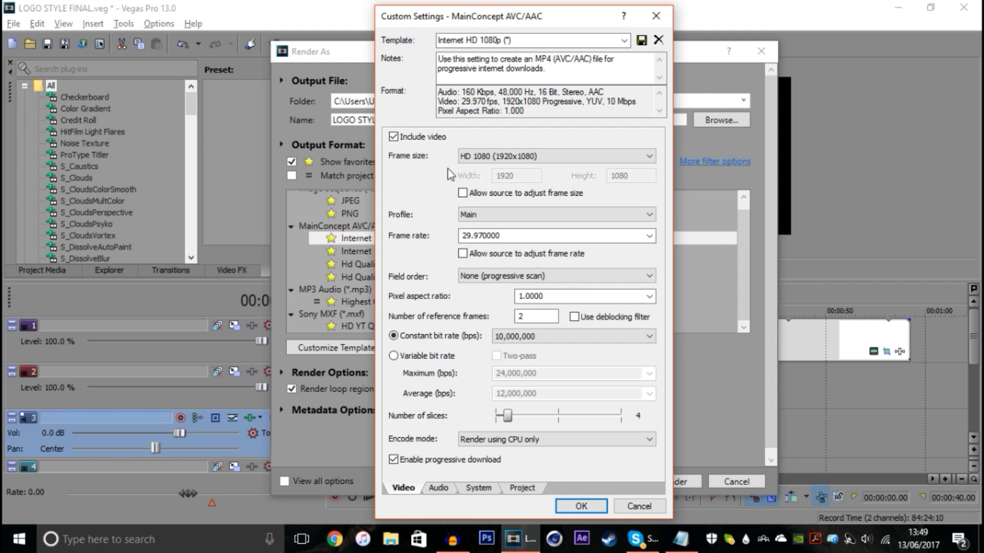
{"action": "mouse_move", "coordinate": [439, 174]}
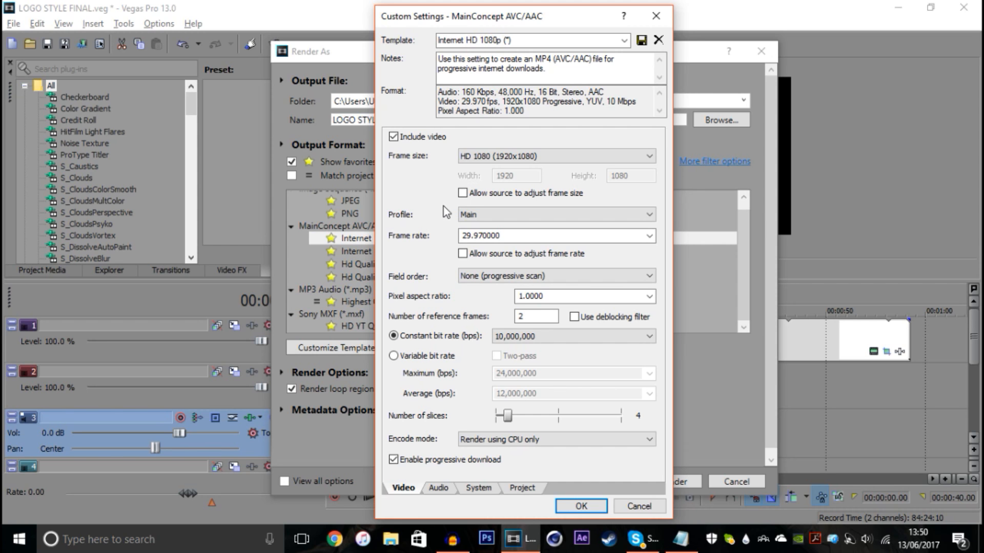
Step: Set vegas130.exe's priority to High from its right-click menu in Task Manager
{"action": "right_click", "coordinate": [89, 348]}
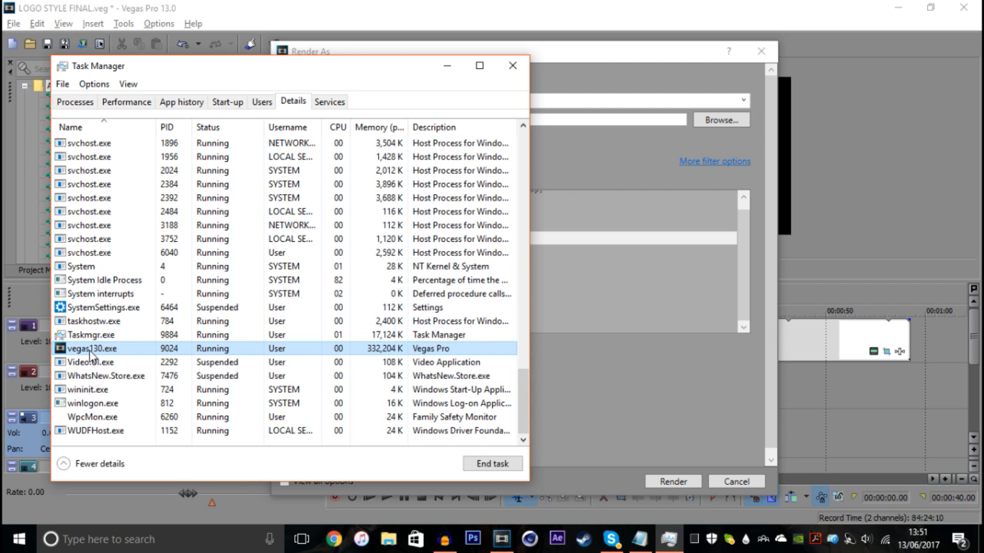
{"action": "right_click", "coordinate": [91, 348]}
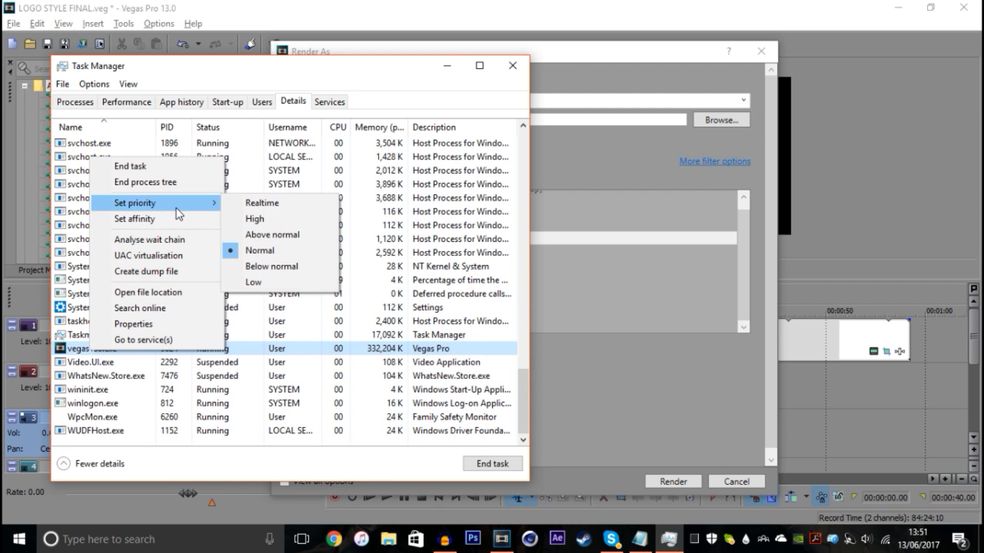
{"action": "mouse_move", "coordinate": [255, 219]}
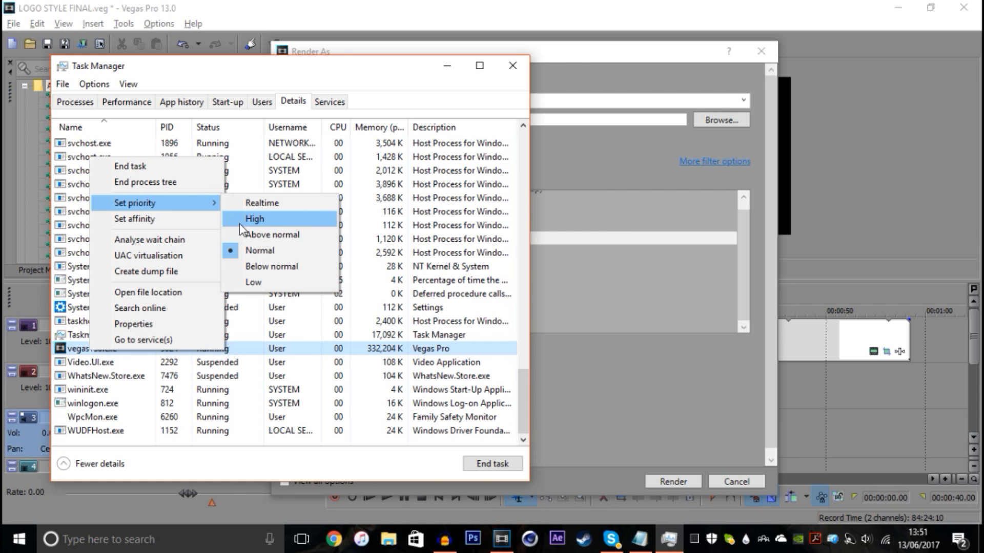
{"action": "left_click", "coordinate": [254, 218]}
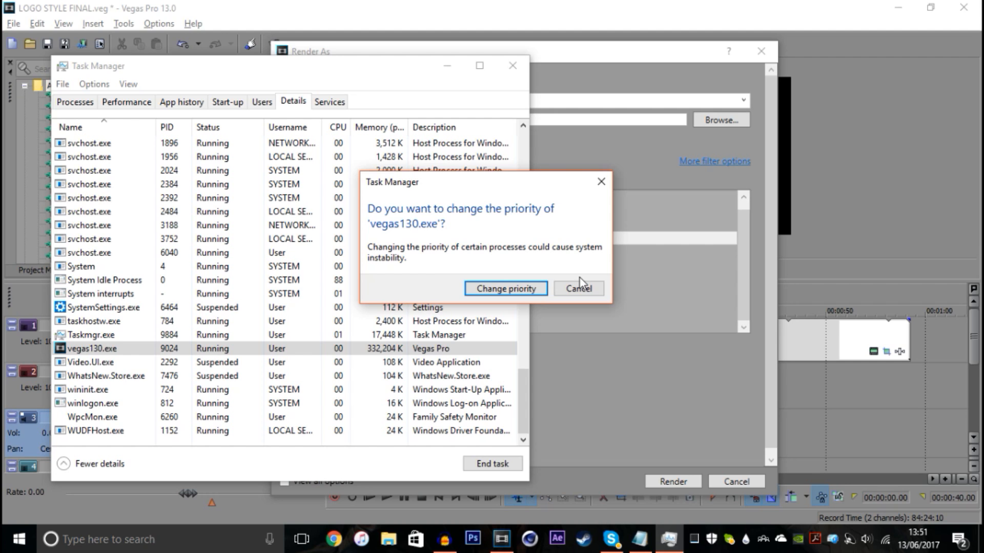
{"action": "mouse_move", "coordinate": [583, 281]}
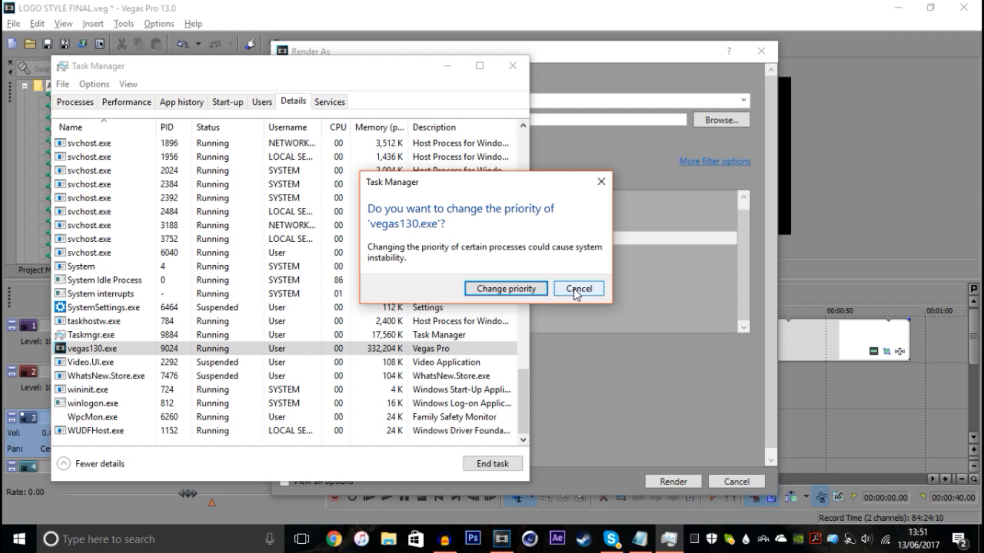
{"action": "mouse_move", "coordinate": [579, 278]}
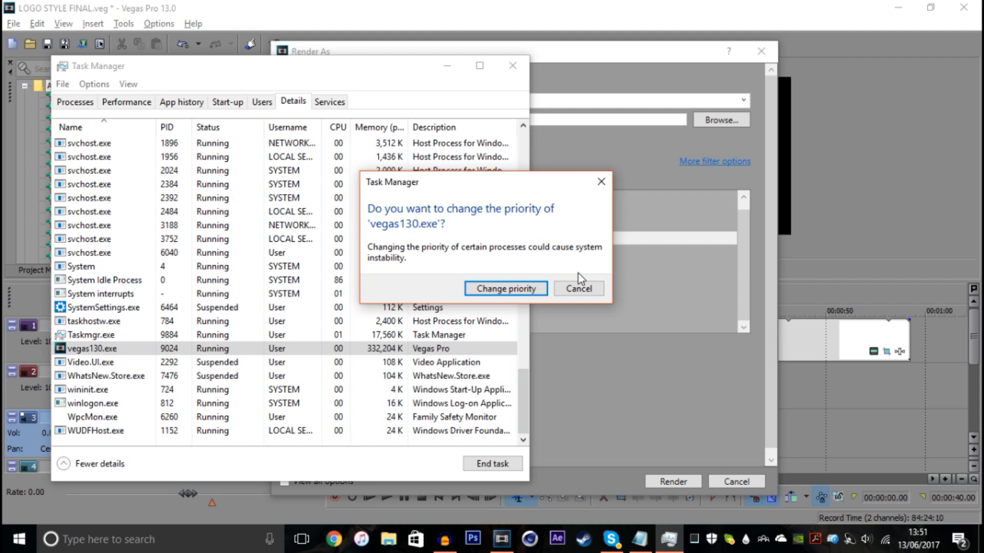
{"action": "mouse_move", "coordinate": [578, 270]}
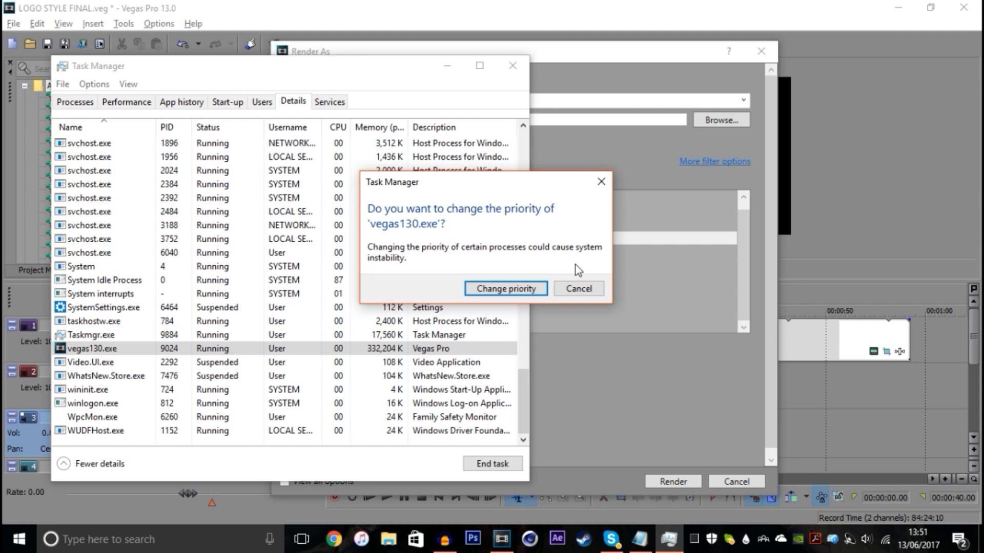
{"action": "mouse_move", "coordinate": [577, 288]}
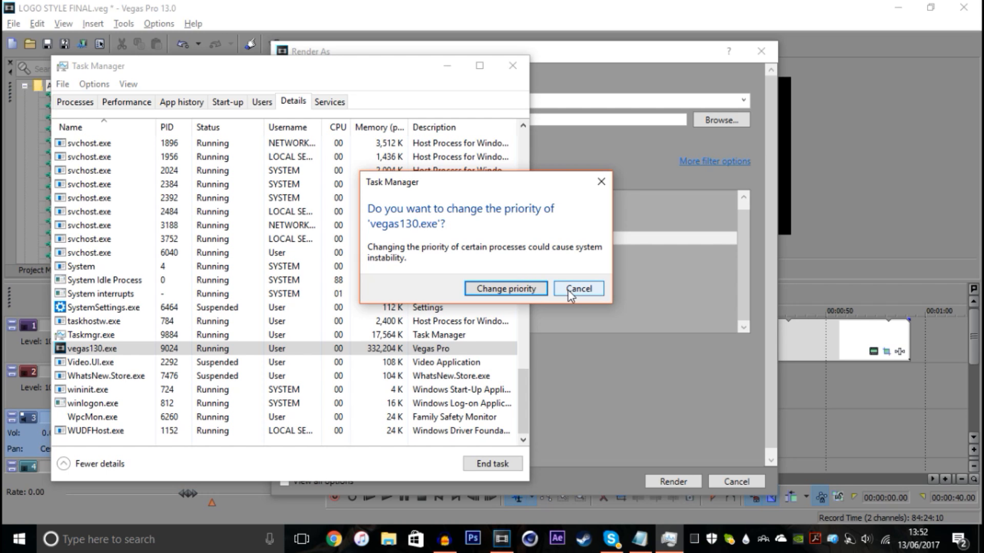
{"action": "mouse_move", "coordinate": [572, 295]}
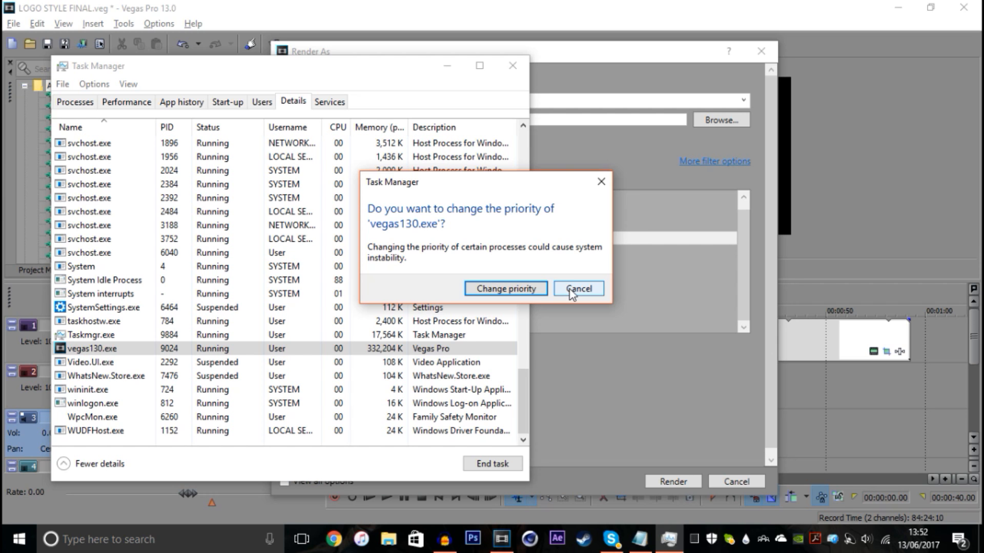
Step: Approve the Change priority confirmation for vegas130.exe
{"action": "left_click", "coordinate": [576, 291]}
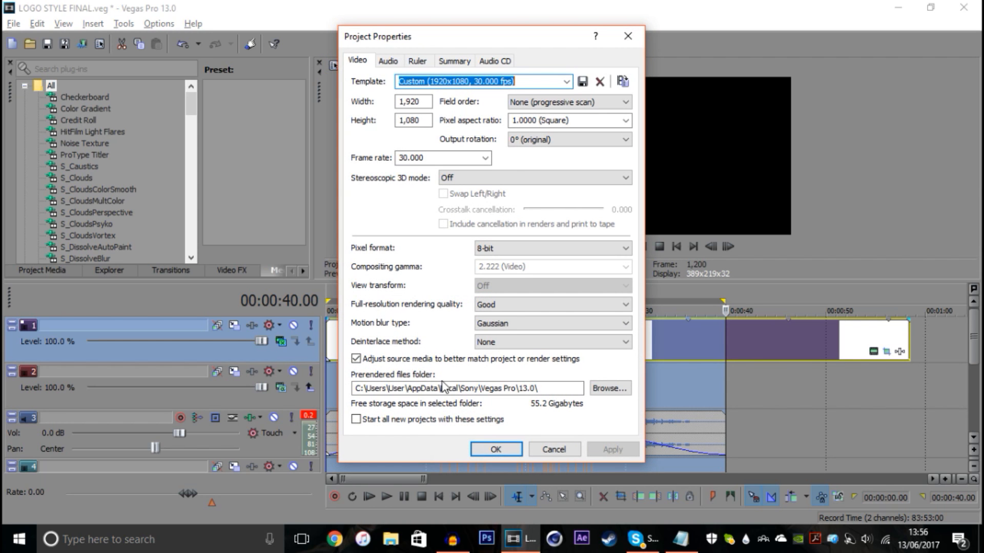
{"action": "mouse_move", "coordinate": [417, 276]}
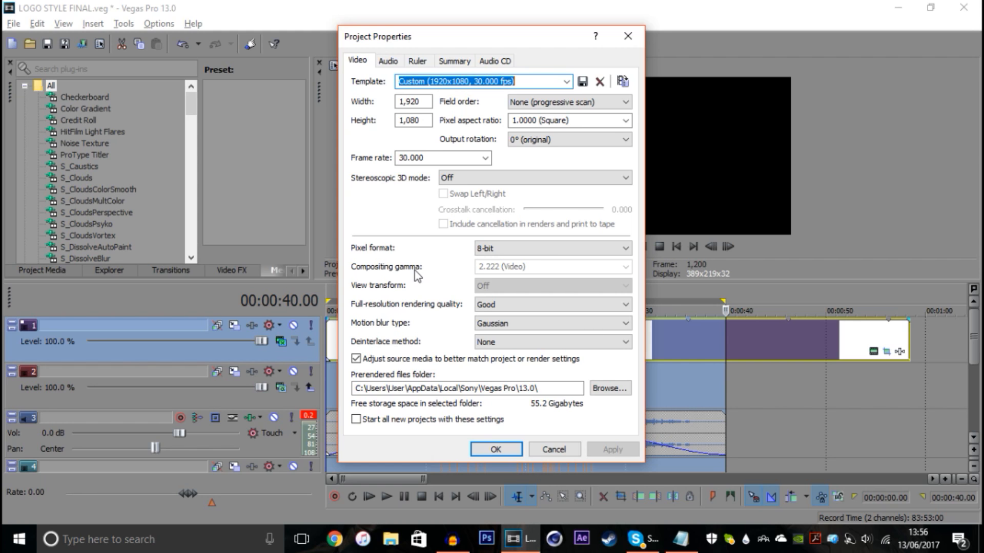
{"action": "mouse_move", "coordinate": [430, 64]}
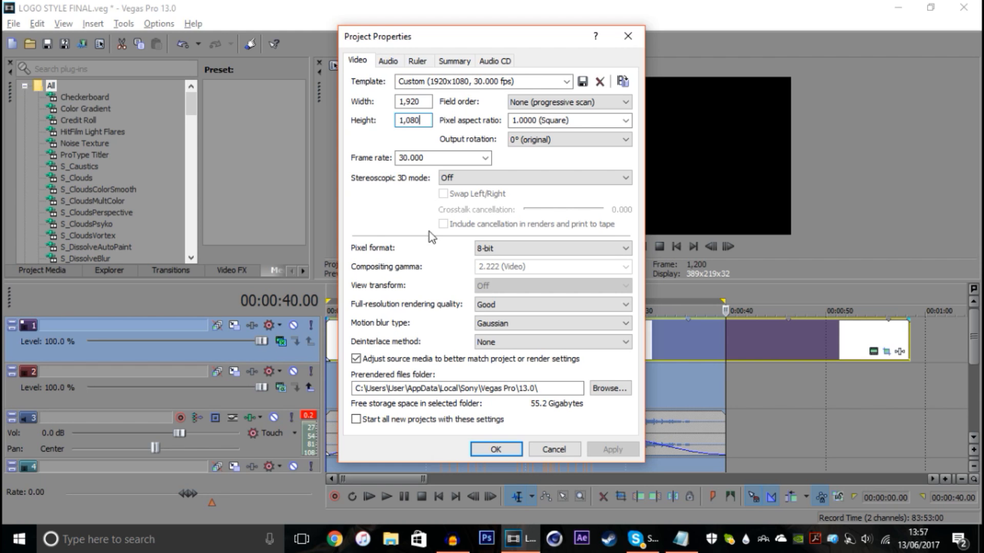
{"action": "mouse_move", "coordinate": [367, 266]}
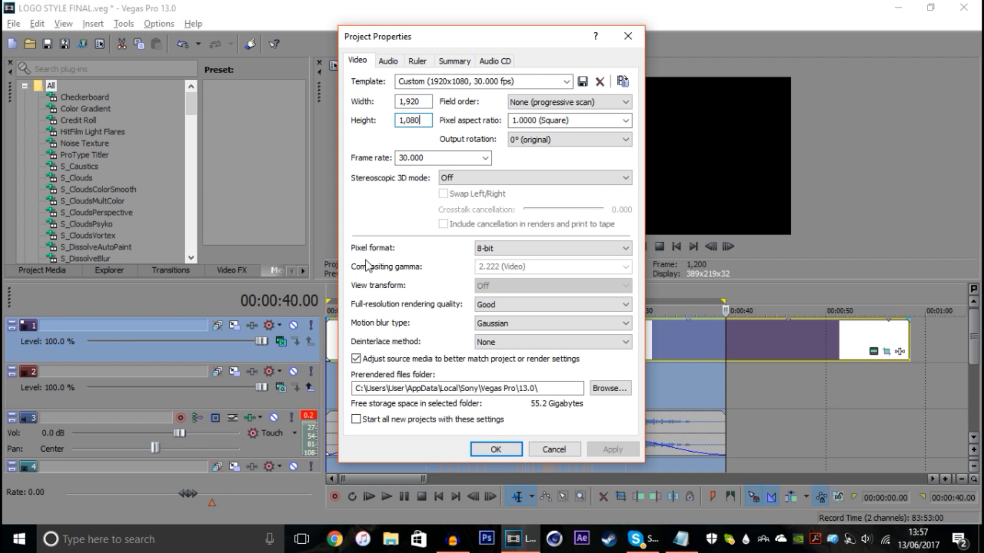